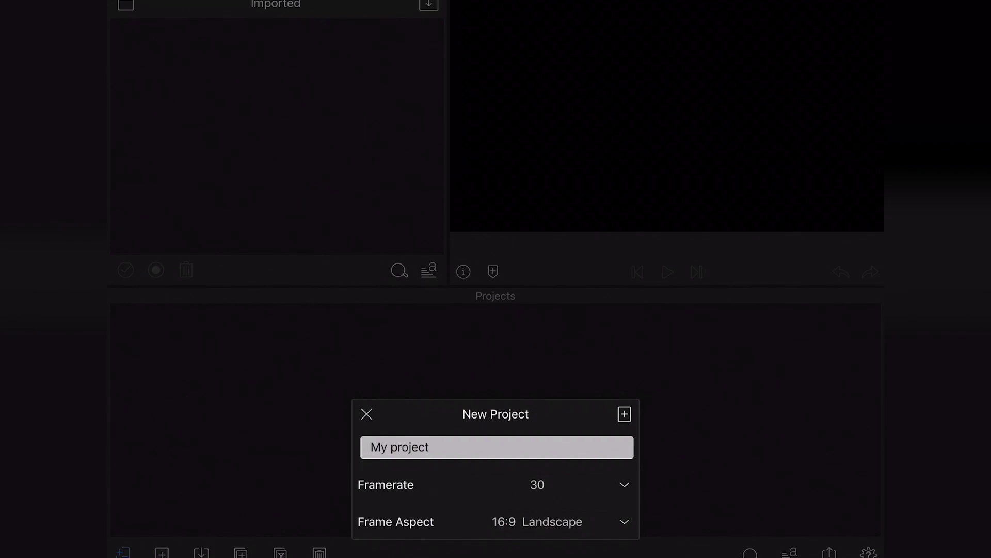
- Name the new project 'Video 1', keep 30 fps and 16:9 landscape, and create it
{"action": "left_click", "coordinate": [497, 447]}
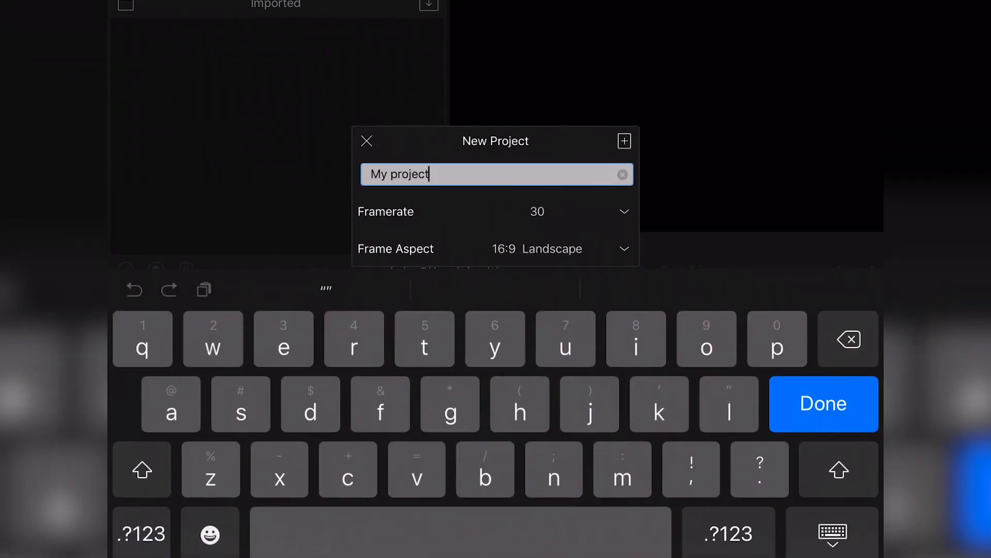
{"action": "left_click", "coordinate": [622, 174]}
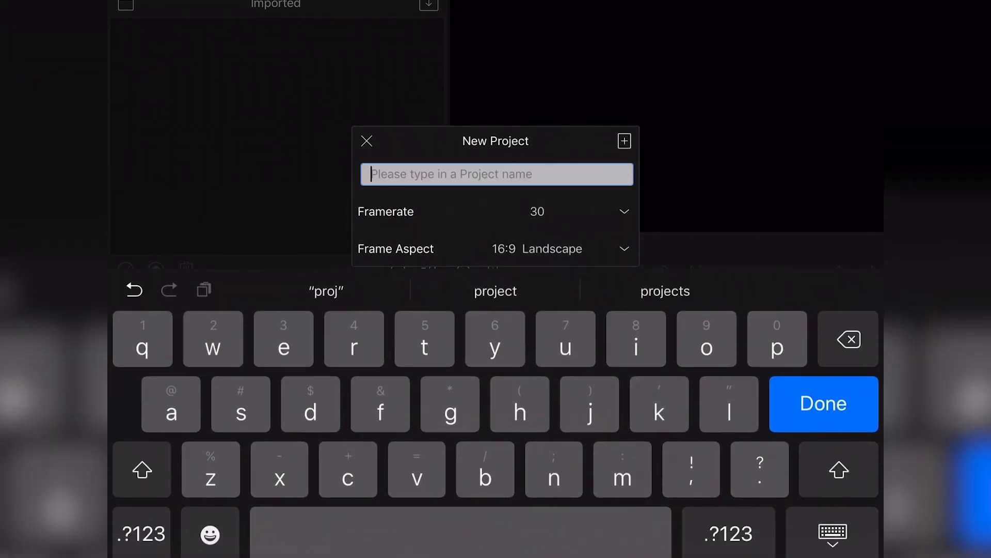
{"action": "left_click", "coordinate": [142, 469]}
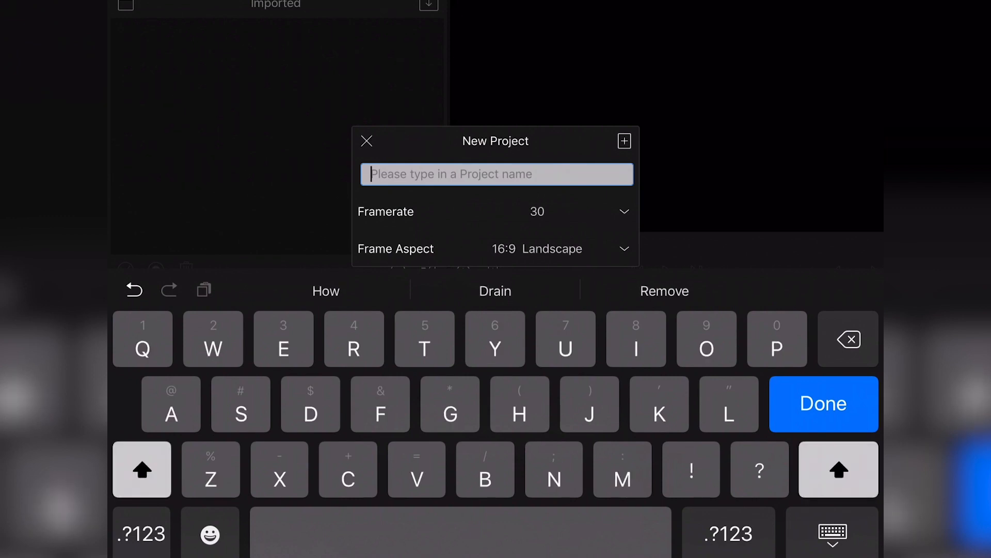
{"action": "type", "text": "Video 1"}
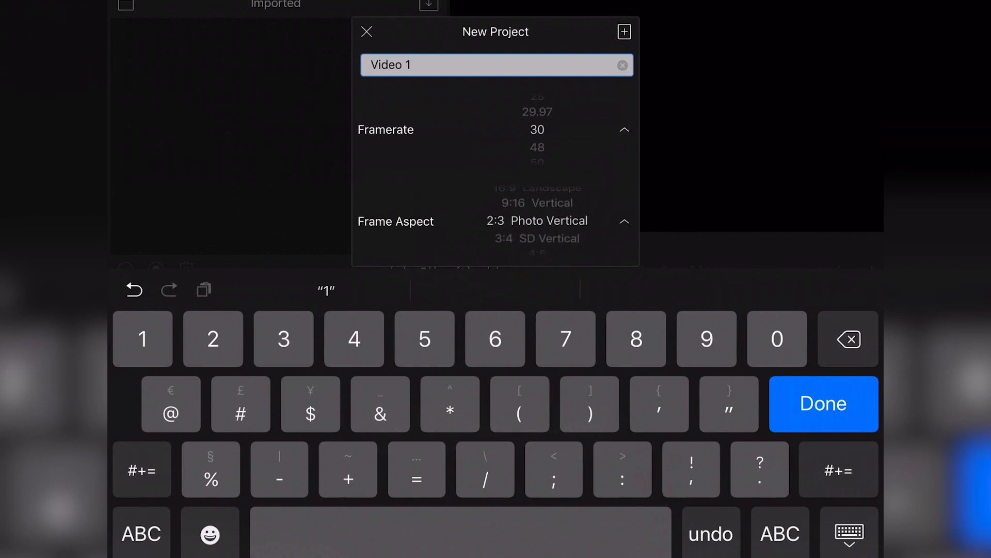
{"action": "scroll", "scroll_direction": "down", "scroll_amount": 3}
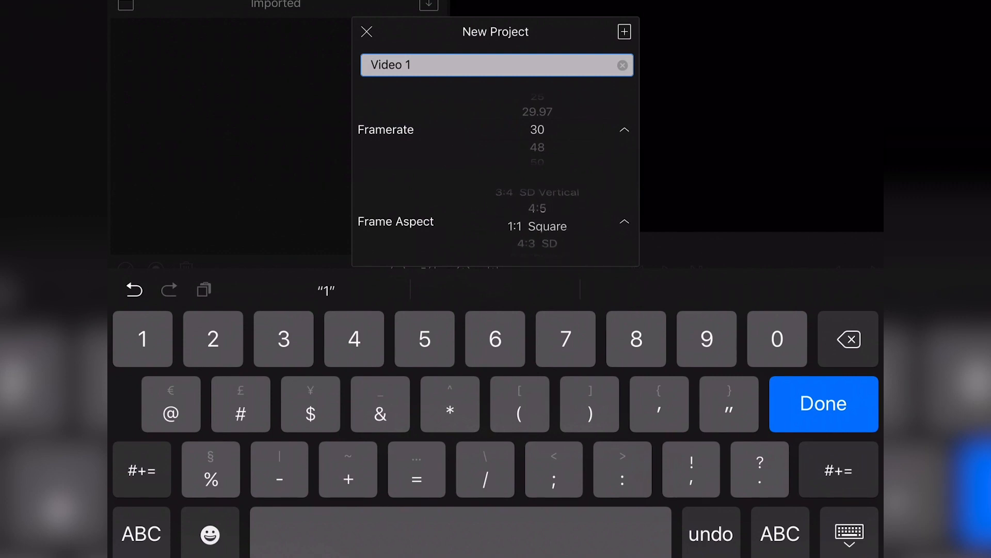
{"action": "scroll", "scroll_direction": "down", "scroll_amount": 3}
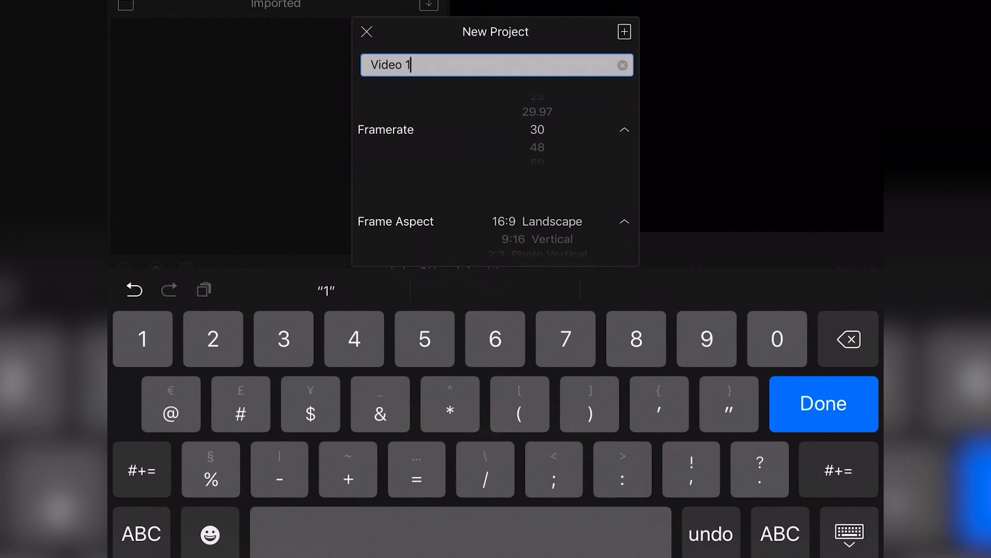
{"action": "left_click", "coordinate": [624, 33]}
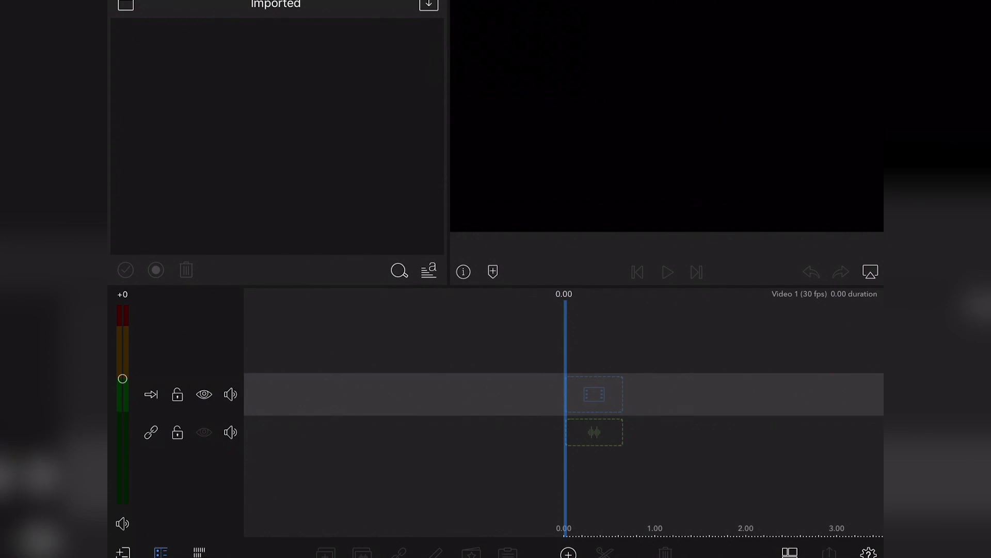
- Import MVI_9781.MOV from iTunes File Share into the media library
{"action": "left_click", "coordinate": [423, 11]}
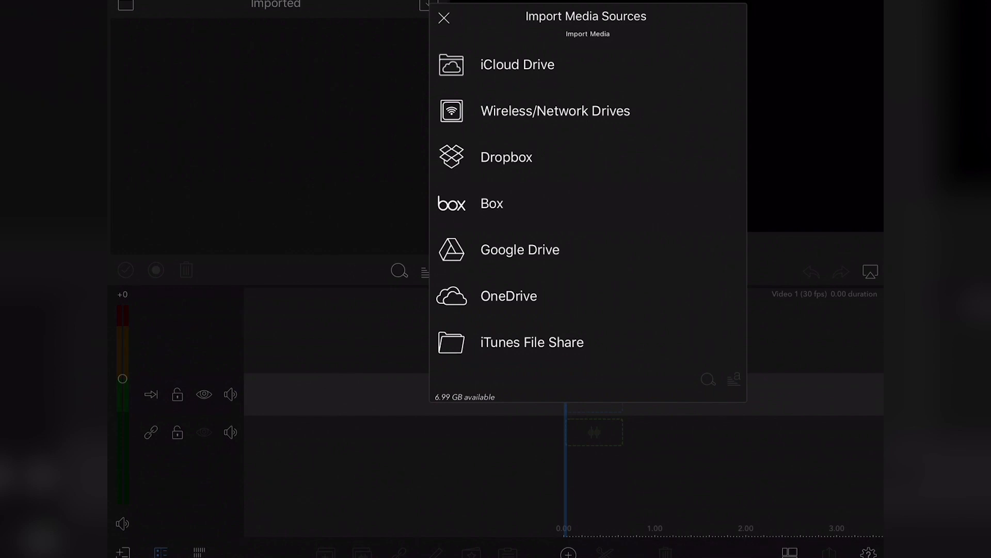
{"action": "left_click", "coordinate": [532, 342]}
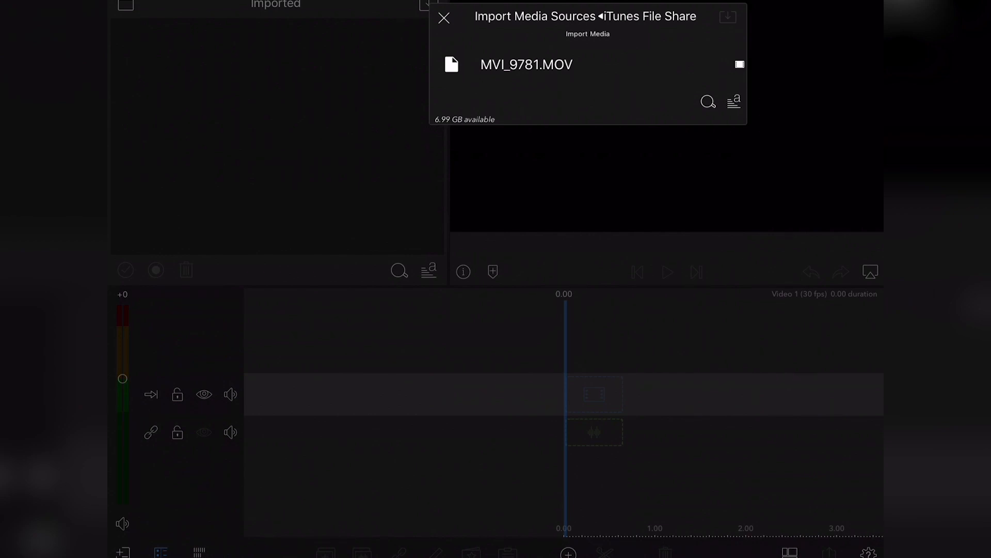
{"action": "left_click", "coordinate": [526, 64]}
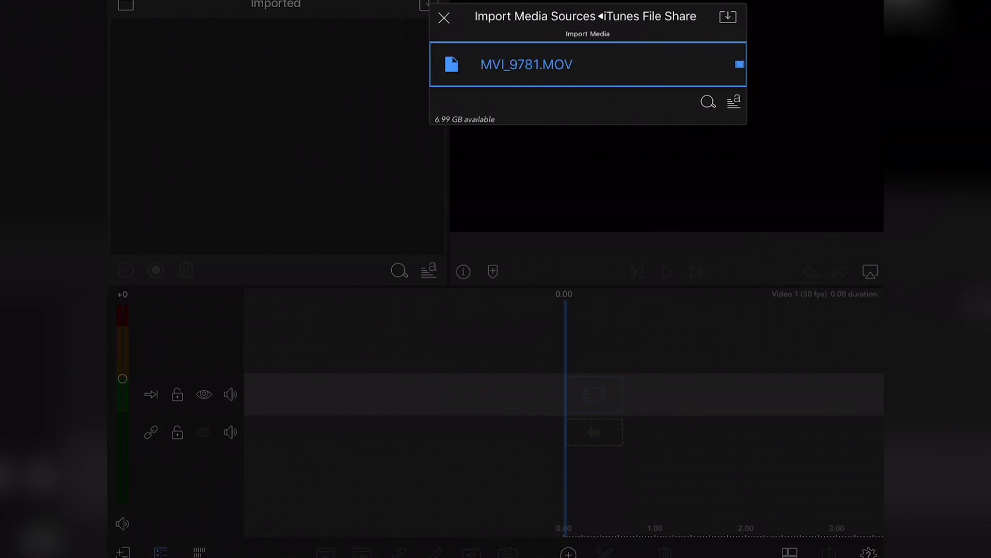
{"action": "left_click", "coordinate": [728, 15]}
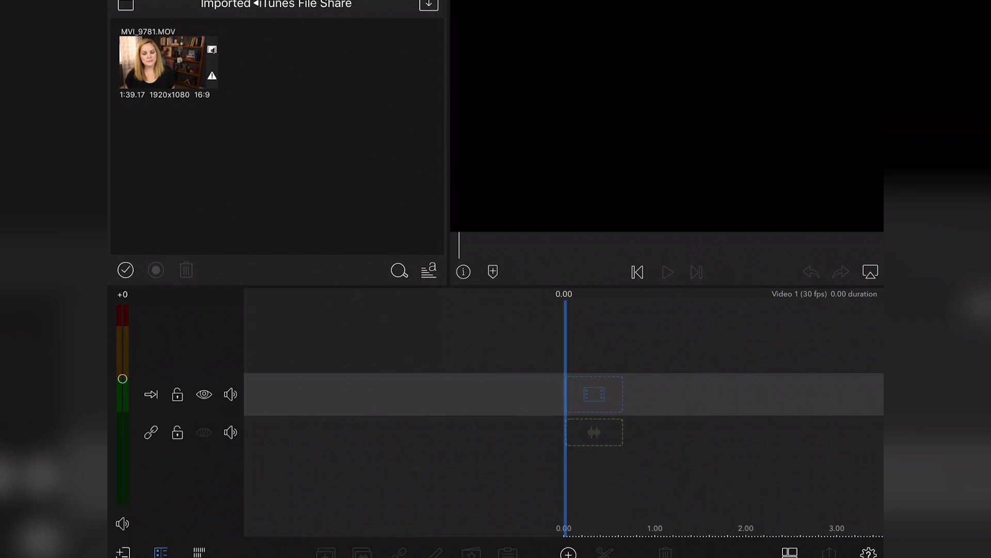
- Preview MVI_9781.MOV and set in and out points marking a 33.23-second range
{"action": "left_click", "coordinate": [165, 67]}
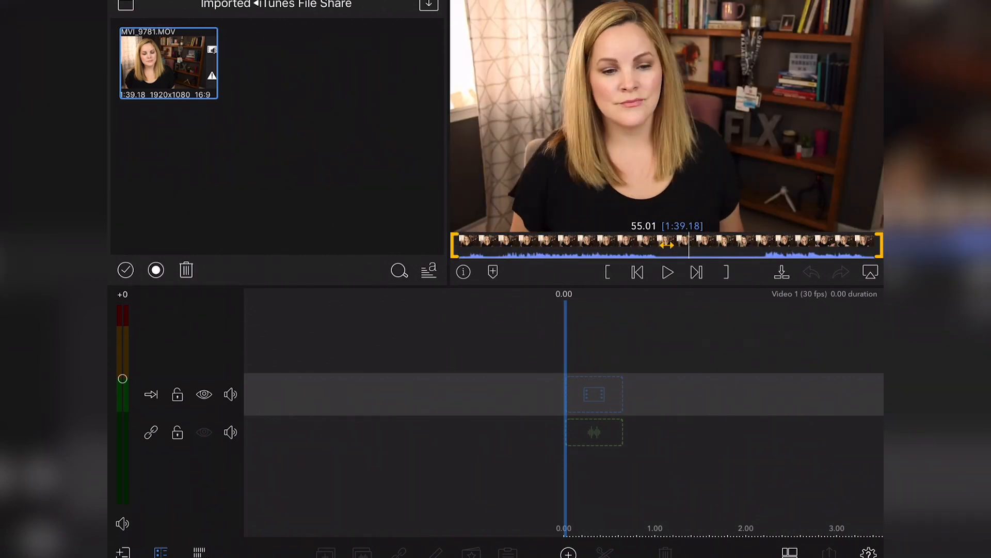
{"action": "left_click_drag", "start_coordinate": [667, 245], "coordinate": [632, 245]}
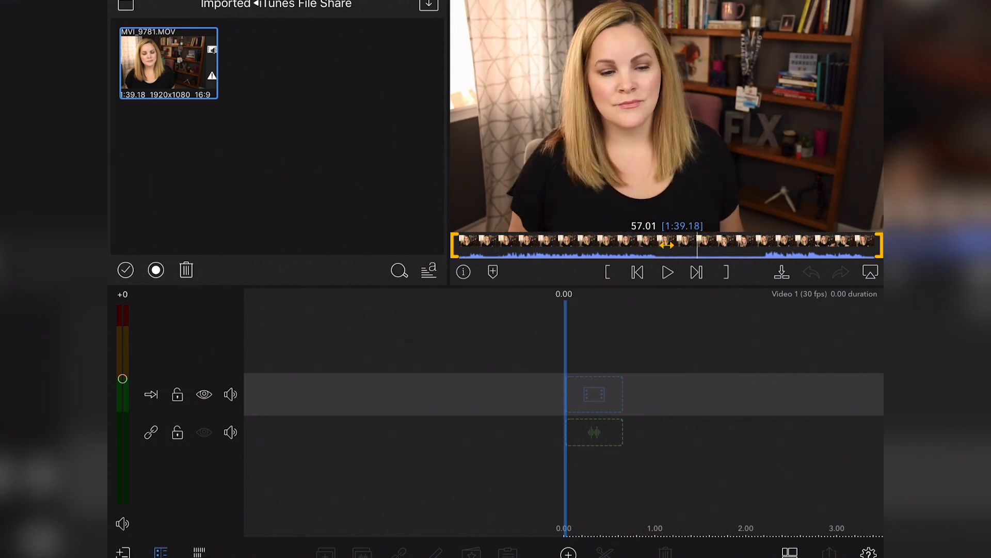
{"action": "left_click_drag", "start_coordinate": [663, 245], "coordinate": [809, 244]}
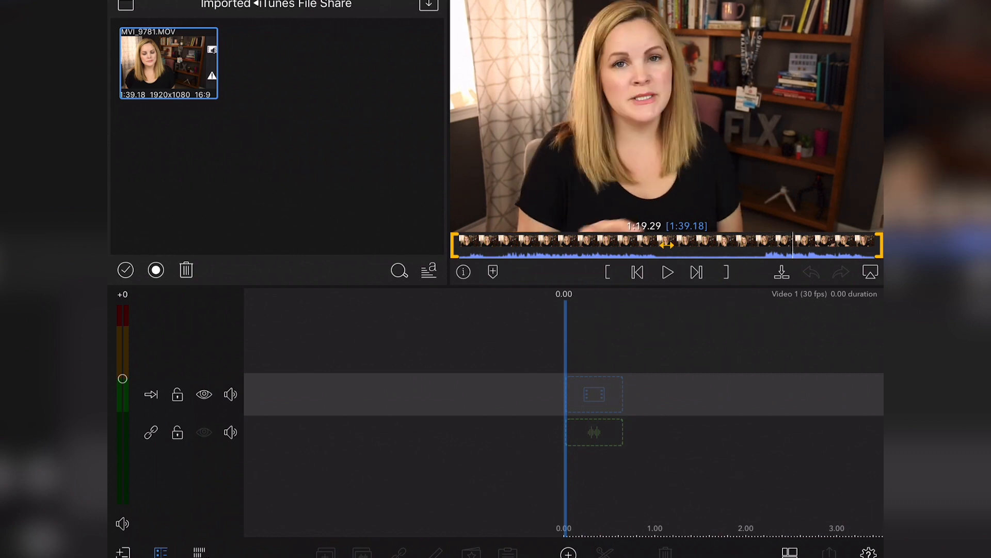
{"action": "left_click_drag", "start_coordinate": [664, 245], "coordinate": [663, 245]}
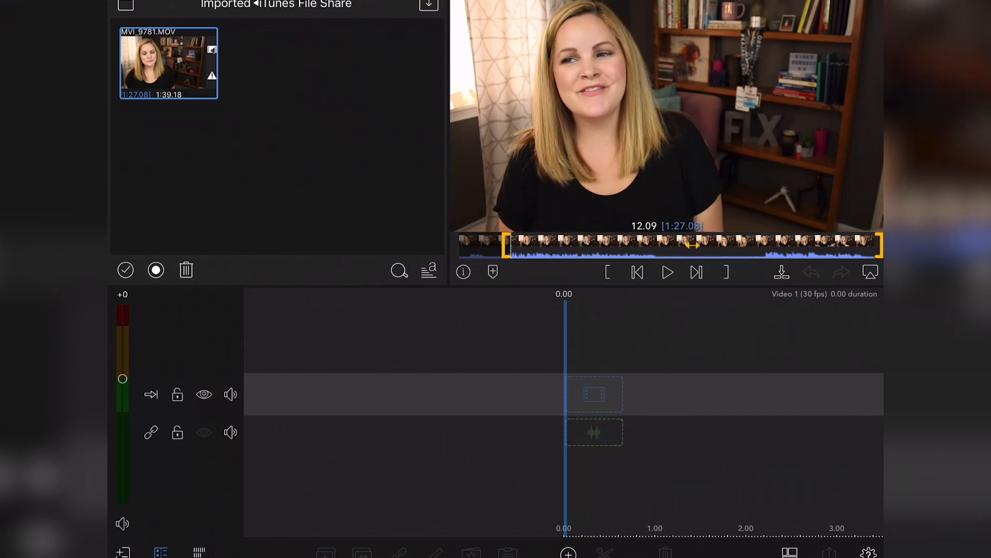
{"action": "left_click_drag", "start_coordinate": [854, 245], "coordinate": [647, 246]}
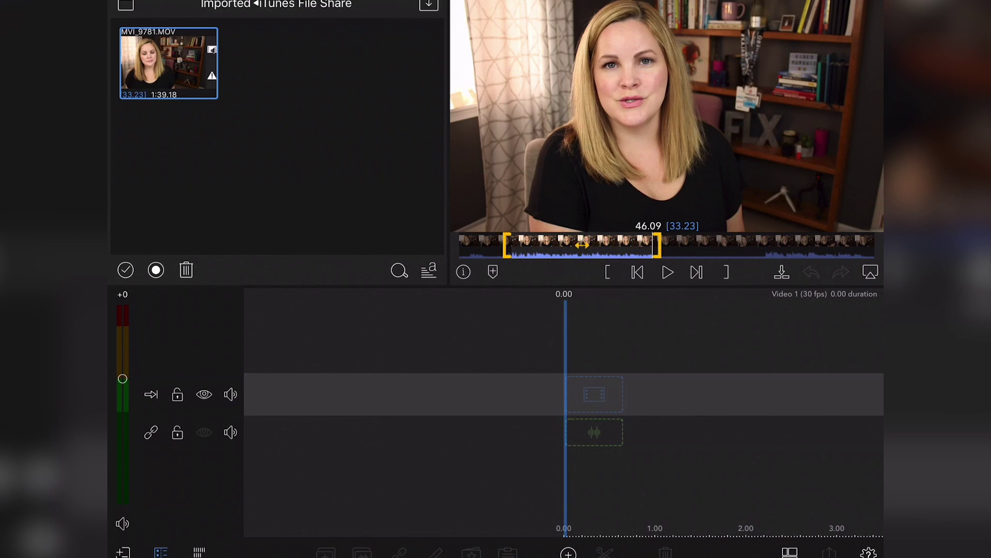
{"action": "left_click", "coordinate": [781, 272]}
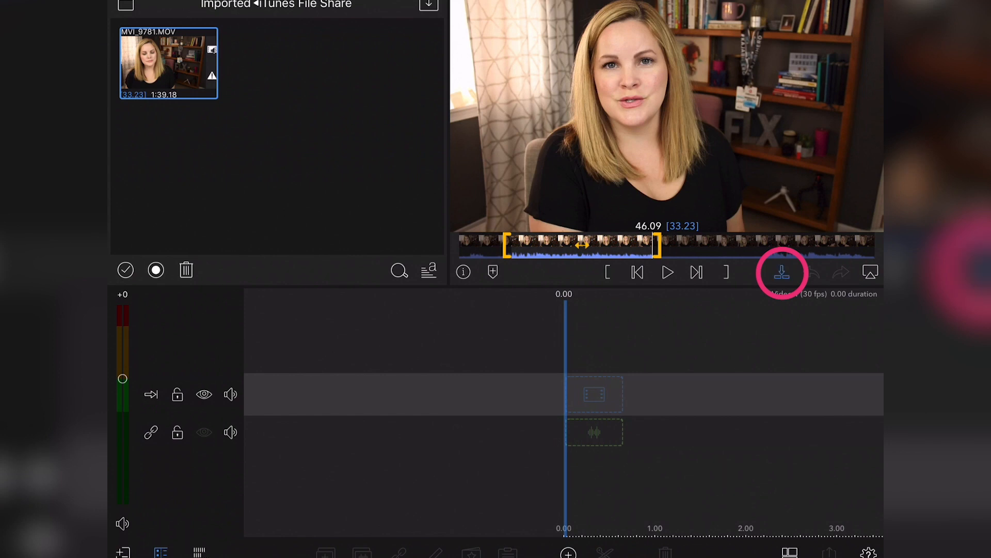
- Insert the full MVI_9781.MOV clip into the timeline, making a 1:39.18 project
{"action": "left_click", "coordinate": [782, 273]}
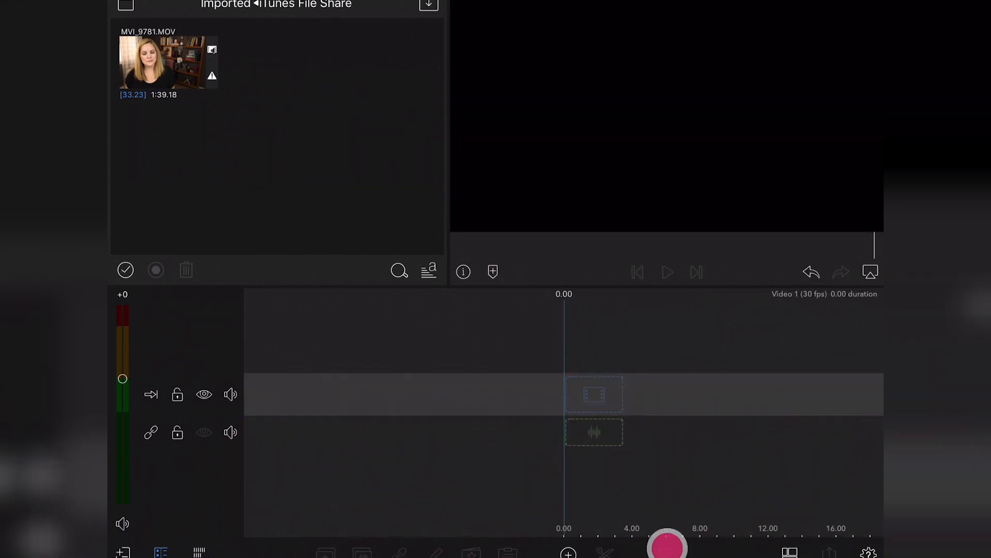
{"action": "left_click", "coordinate": [165, 62]}
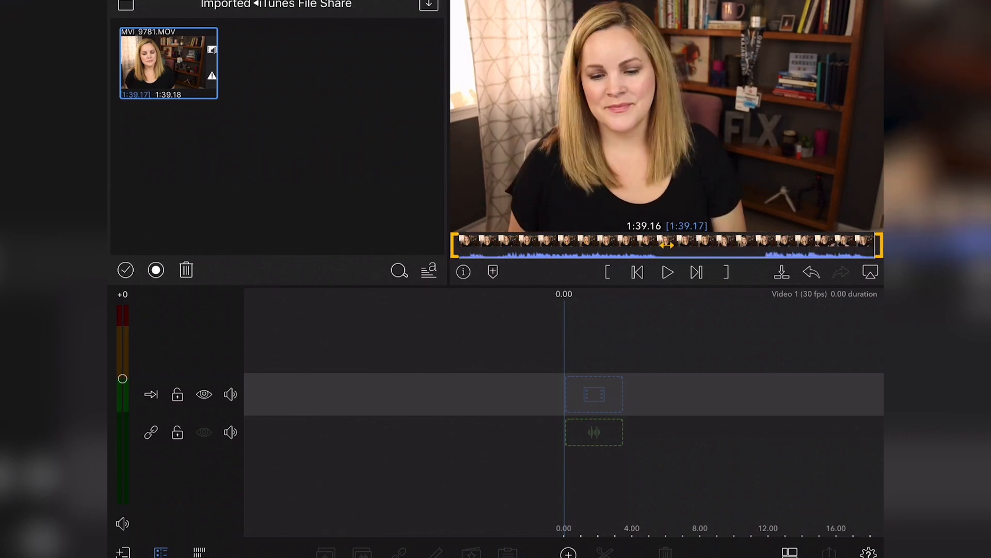
{"action": "left_click", "coordinate": [782, 273]}
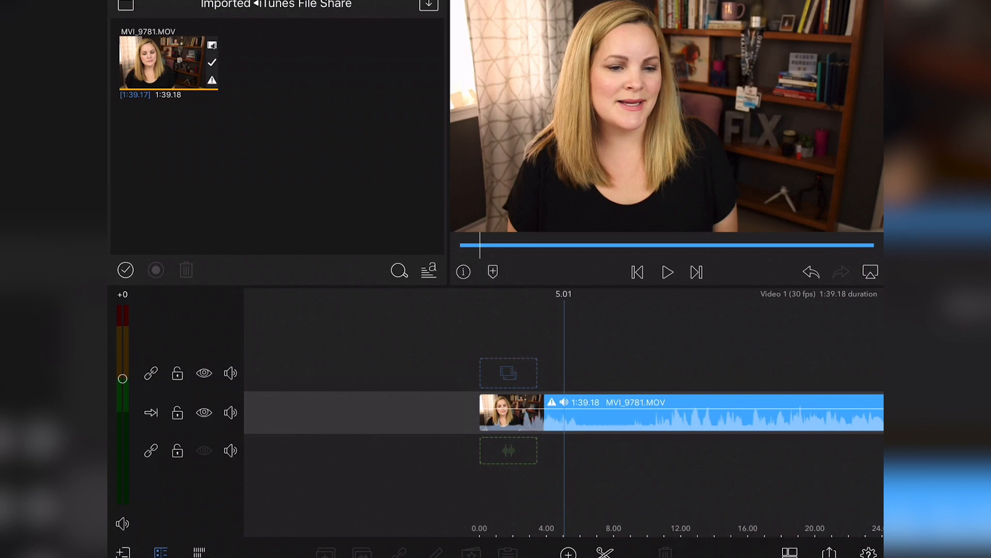
{"action": "left_click", "coordinate": [158, 551]}
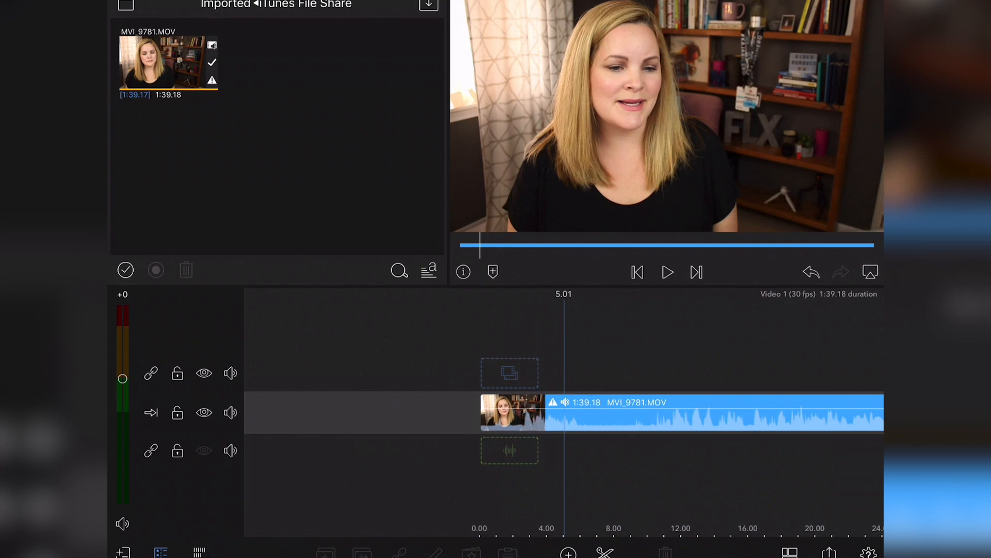
{"action": "left_click", "coordinate": [199, 552]}
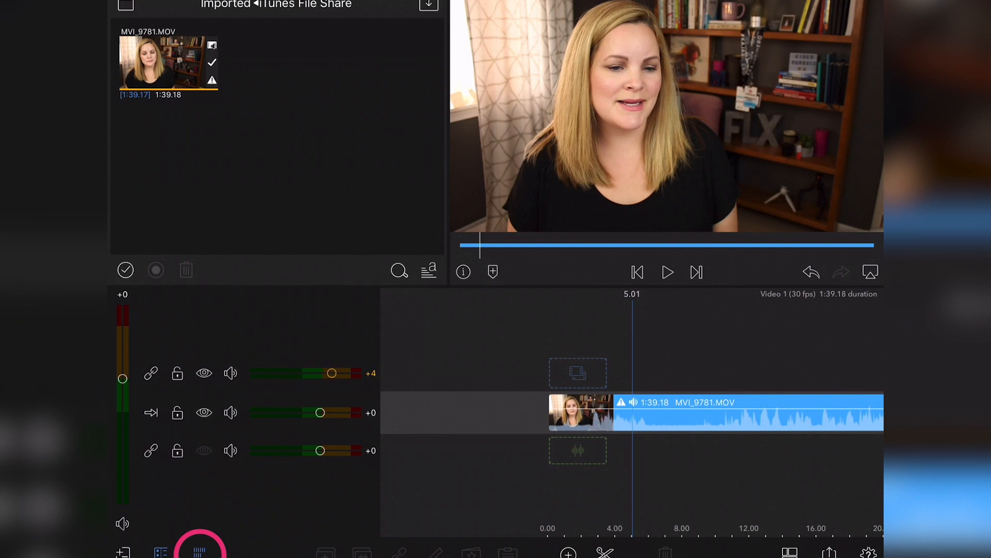
{"action": "left_click_drag", "start_coordinate": [330, 373], "coordinate": [320, 373]}
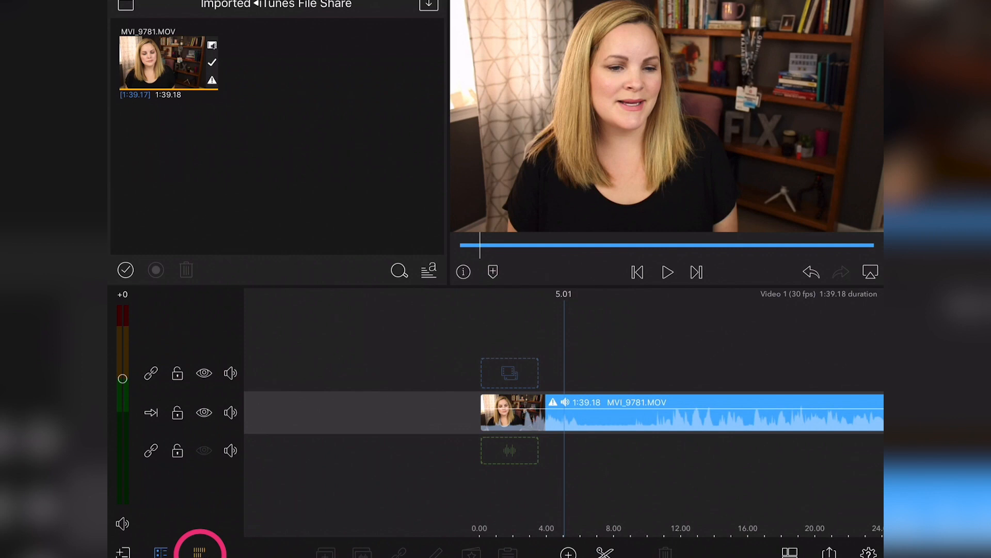
{"action": "left_click", "coordinate": [589, 416]}
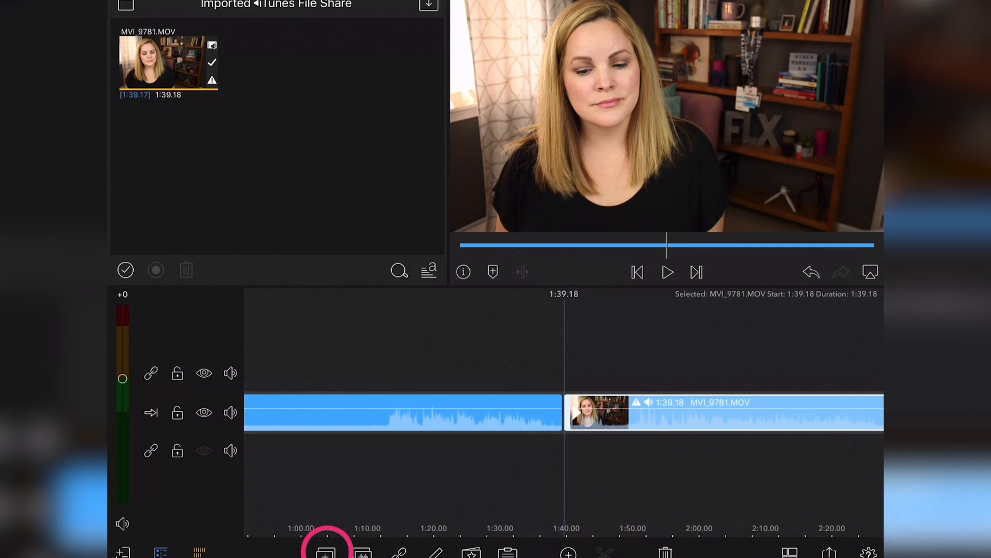
- Add the clip again as a shortened overlay audio track
{"action": "left_click", "coordinate": [328, 552]}
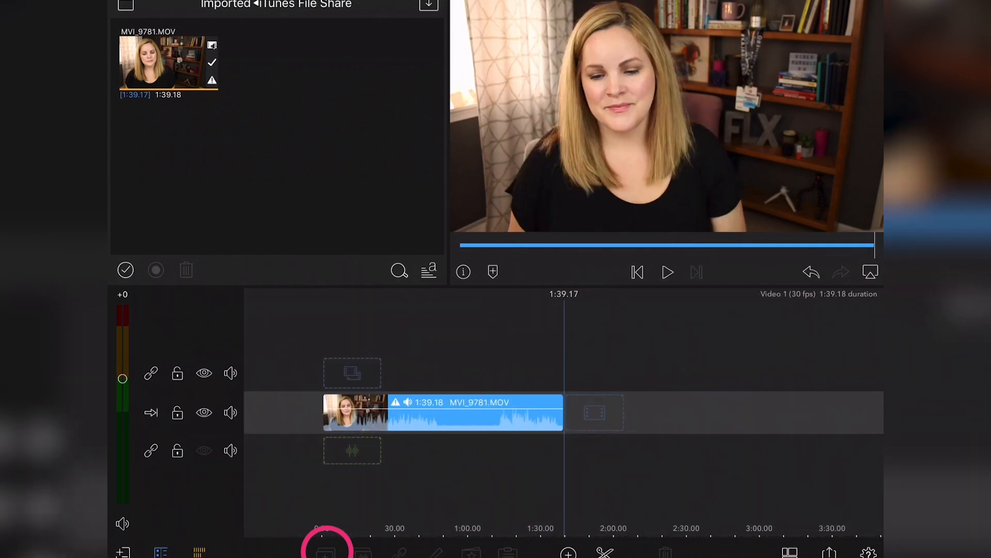
{"action": "left_click", "coordinate": [443, 413]}
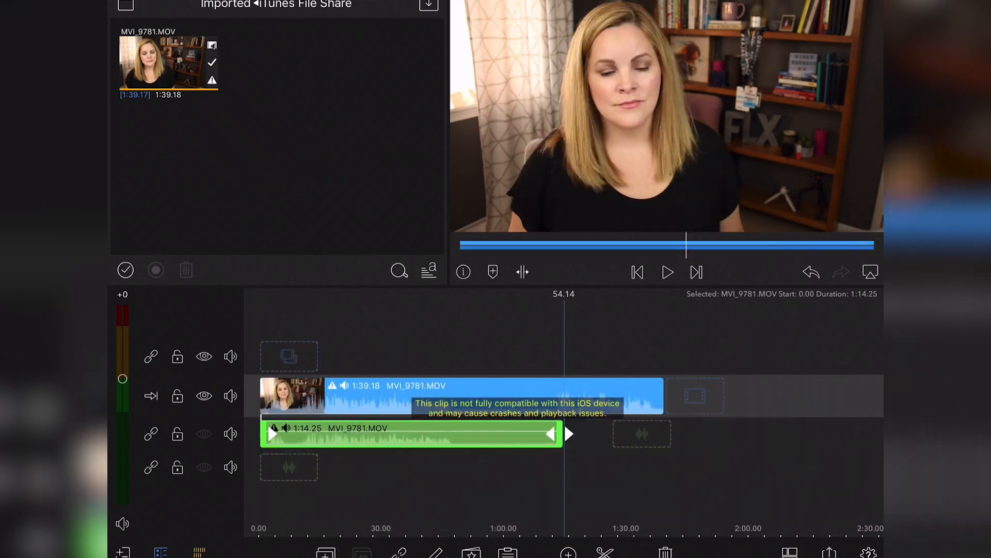
{"action": "left_click_drag", "start_coordinate": [554, 433], "coordinate": [636, 433]}
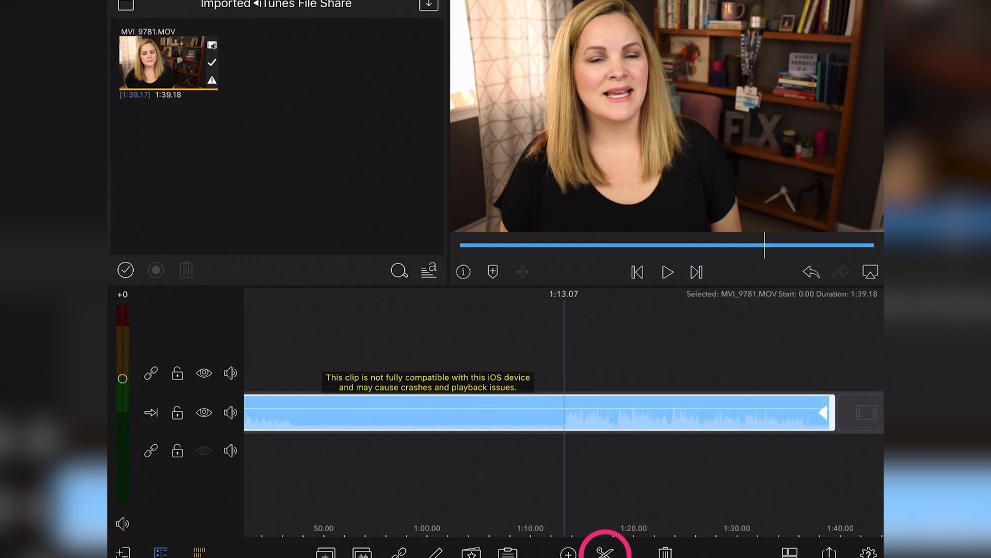
- Split the main clip at 1:13.07 and at 46 seconds into three pieces
{"action": "left_click", "coordinate": [605, 552]}
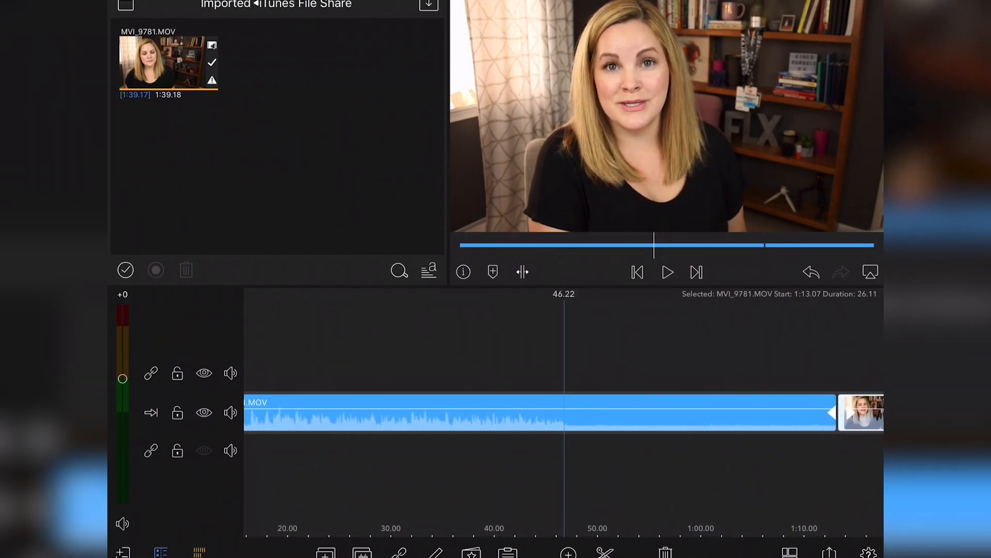
{"action": "left_click", "coordinate": [606, 552]}
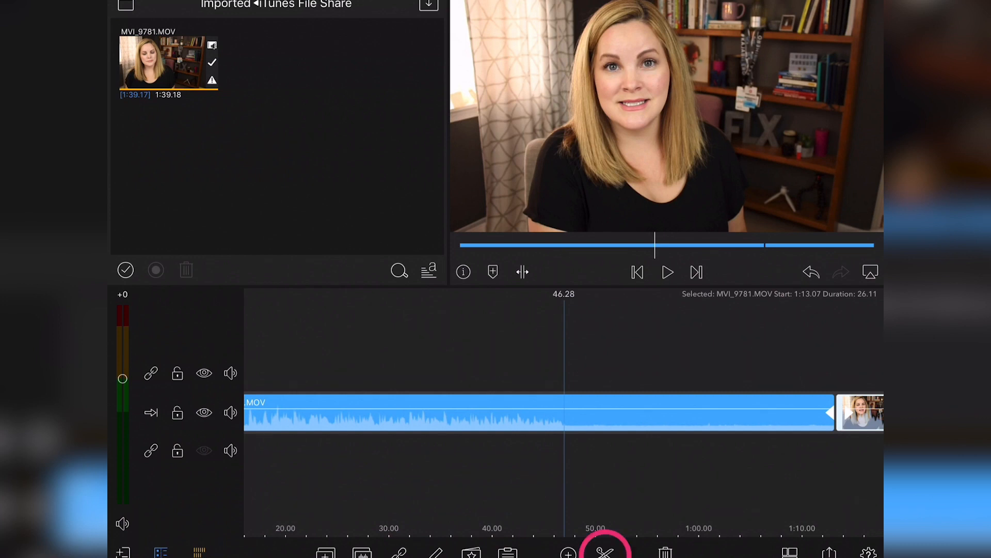
{"action": "left_click", "coordinate": [608, 556]}
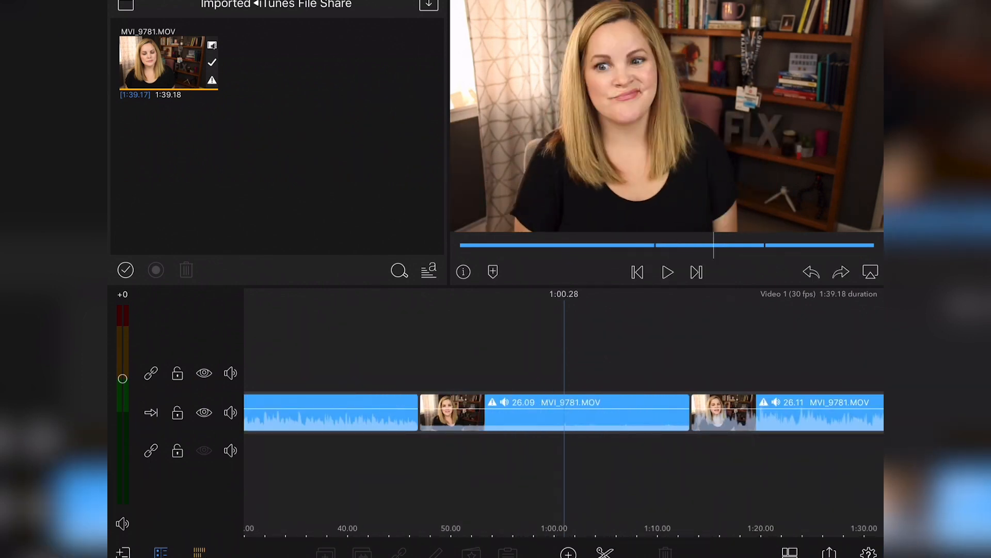
{"action": "left_click", "coordinate": [553, 413]}
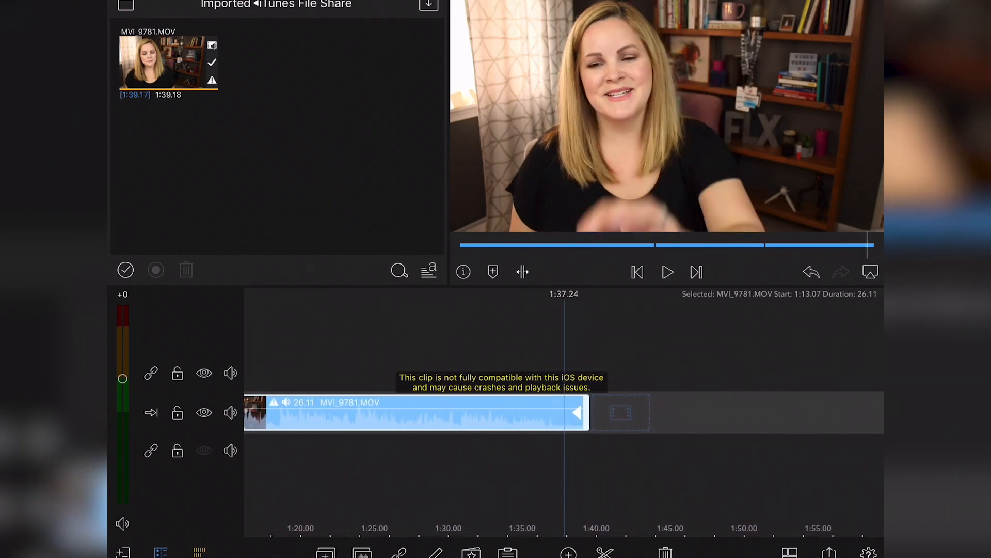
- Trim the final clip's end from 26.11 to 24.20 seconds
{"action": "left_click", "coordinate": [577, 413]}
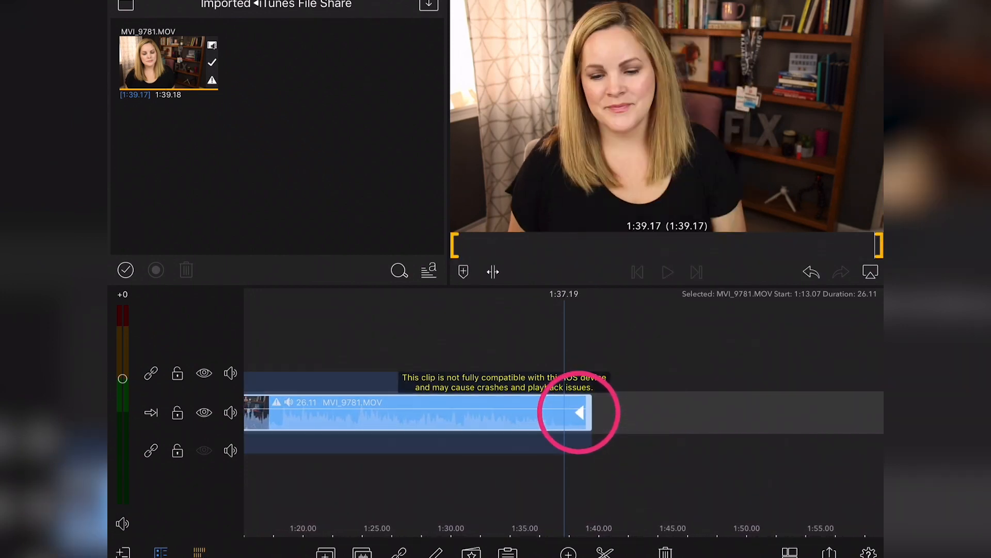
{"action": "left_click_drag", "start_coordinate": [578, 412], "coordinate": [566, 412]}
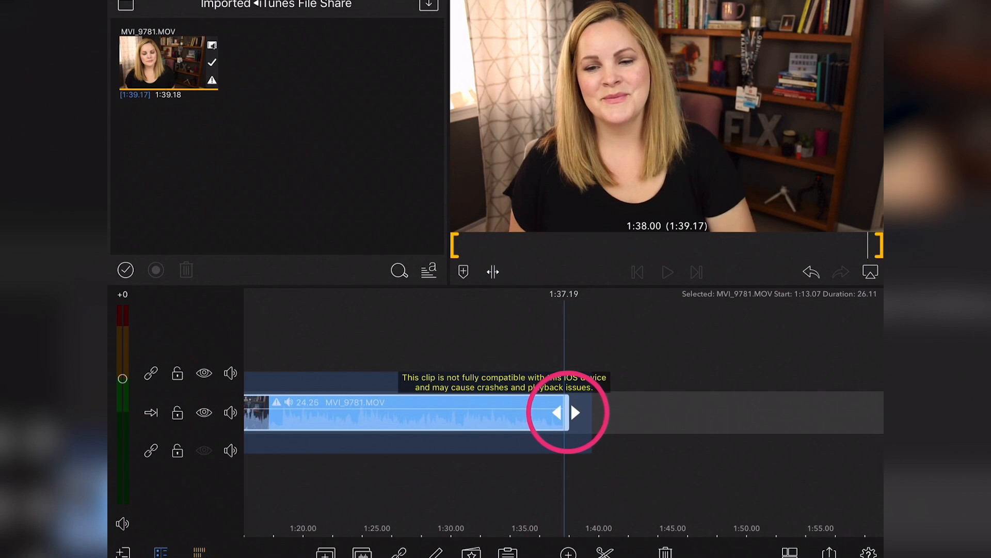
{"action": "left_click_drag", "start_coordinate": [566, 412], "coordinate": [553, 412]}
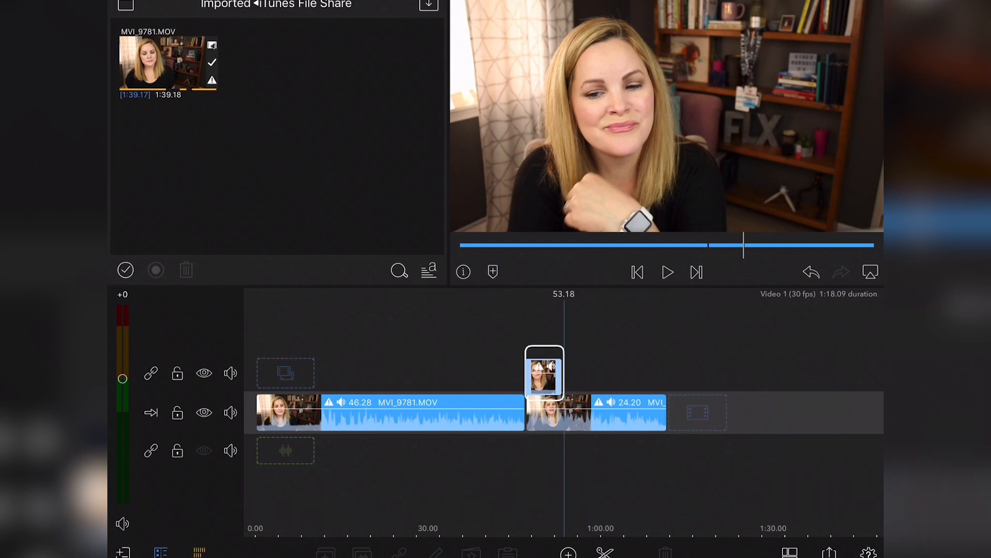
- Move a six-second clip piece to the upper layer near 16 seconds and mute its audio
{"action": "left_click_drag", "start_coordinate": [543, 371], "coordinate": [400, 371]}
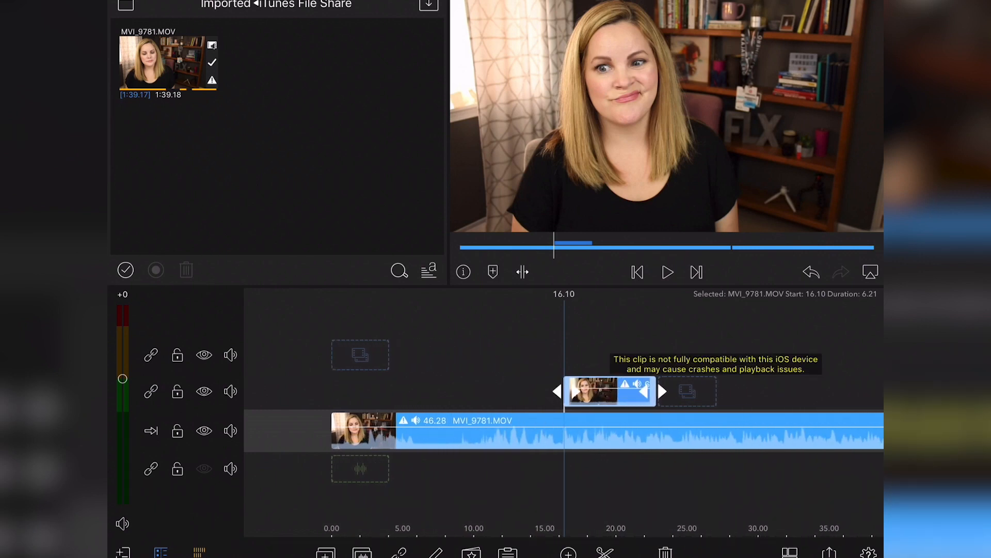
{"action": "left_click", "coordinate": [667, 272]}
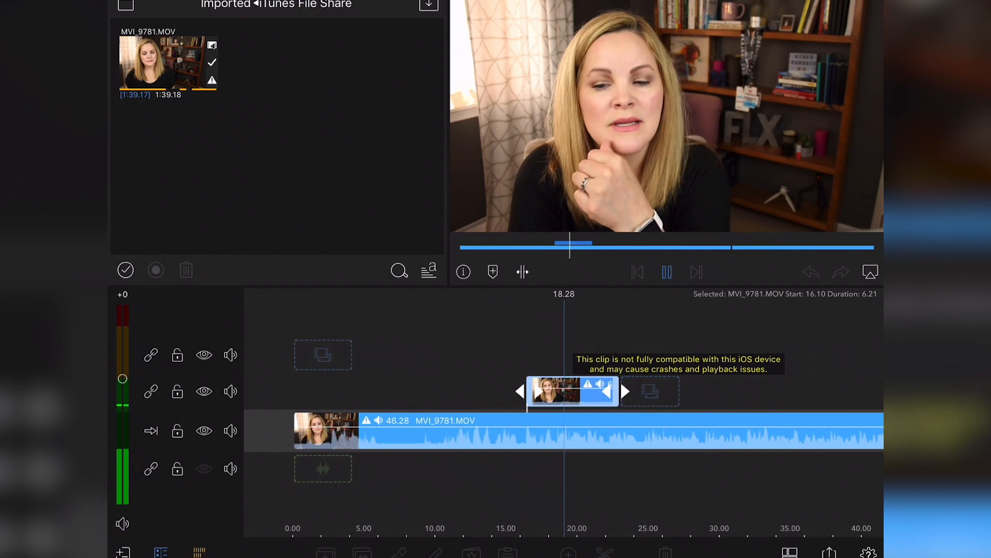
{"action": "left_click", "coordinate": [231, 391]}
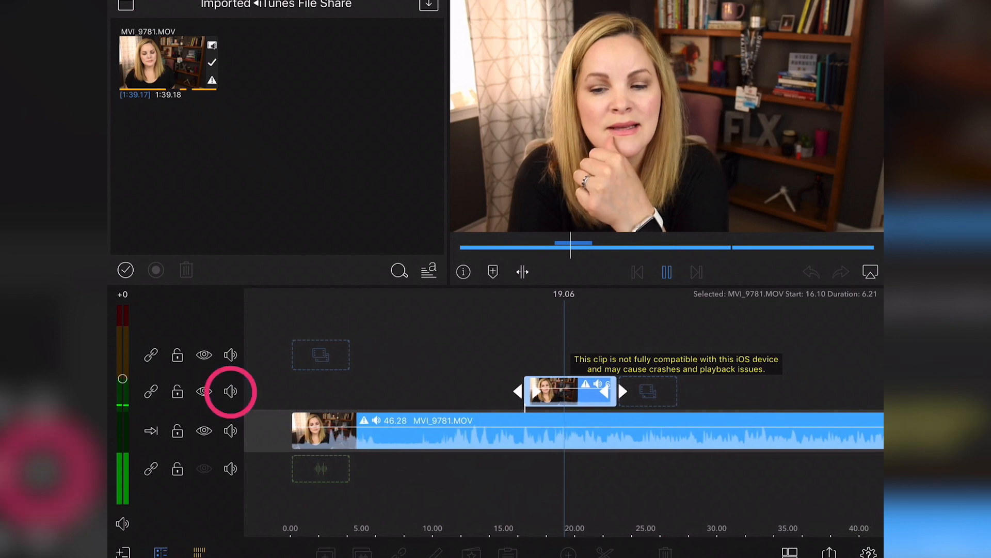
{"action": "left_click", "coordinate": [667, 272]}
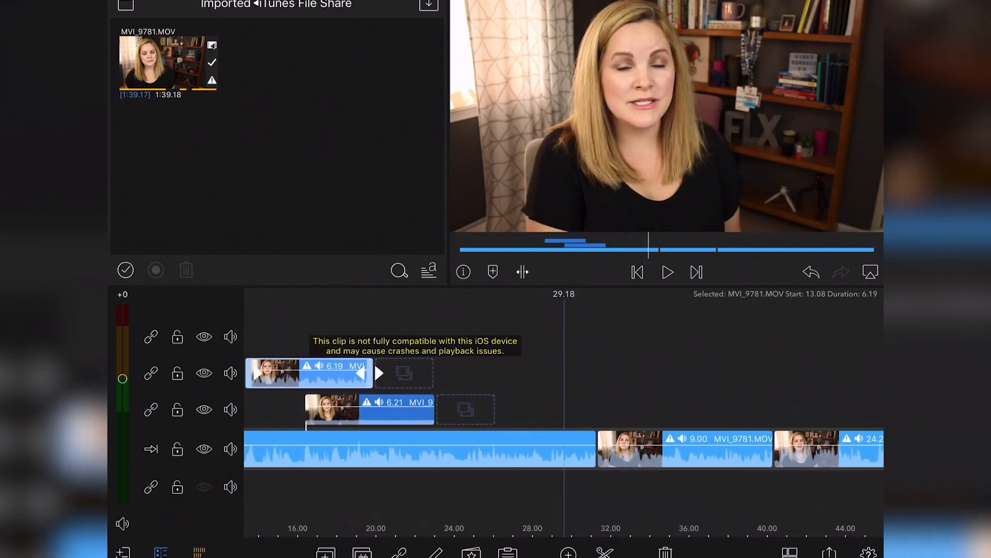
- Add a 0.08-second Cross Dissolve between the main clips at 40.05 and preview it
{"action": "scroll", "scroll_direction": "right", "scroll_amount": 3}
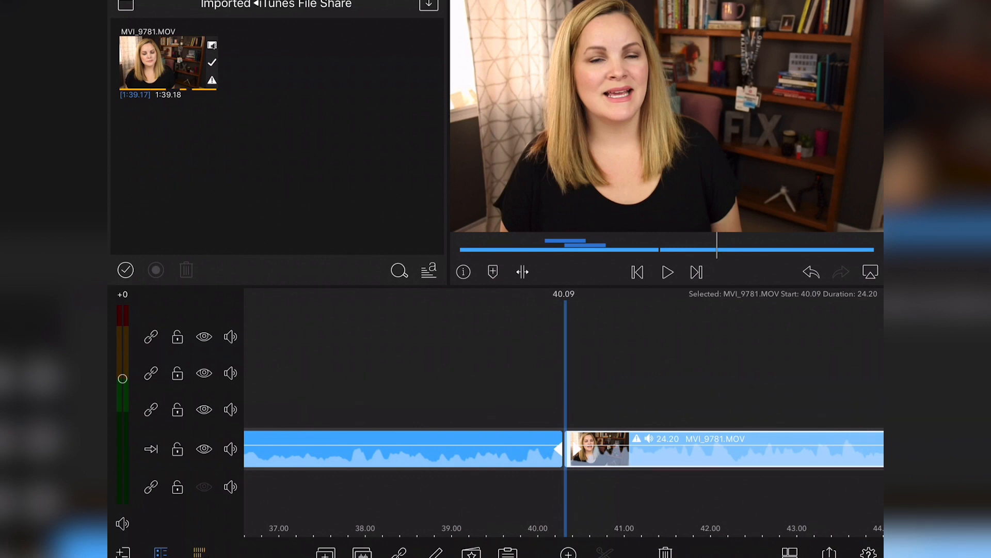
{"action": "left_click", "coordinate": [568, 555]}
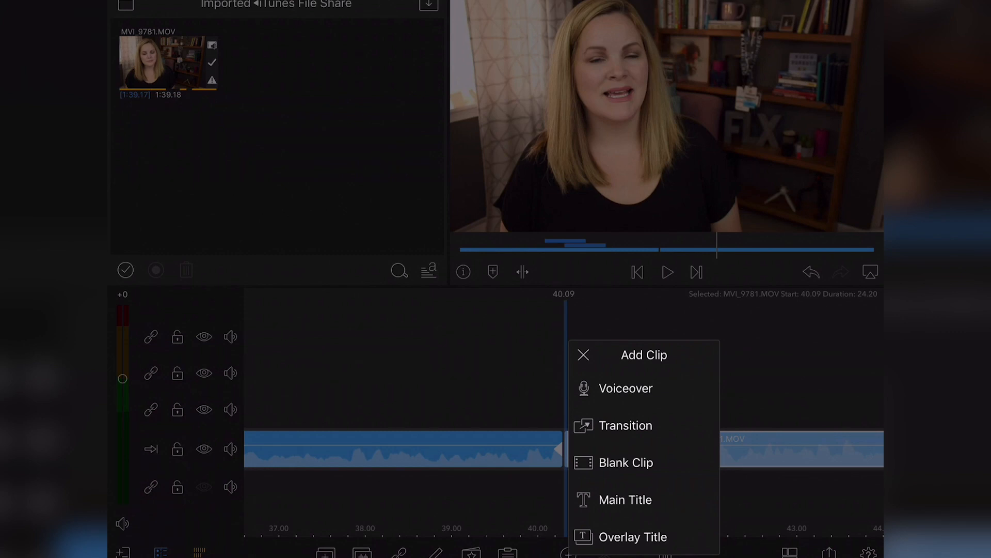
{"action": "left_click", "coordinate": [626, 426]}
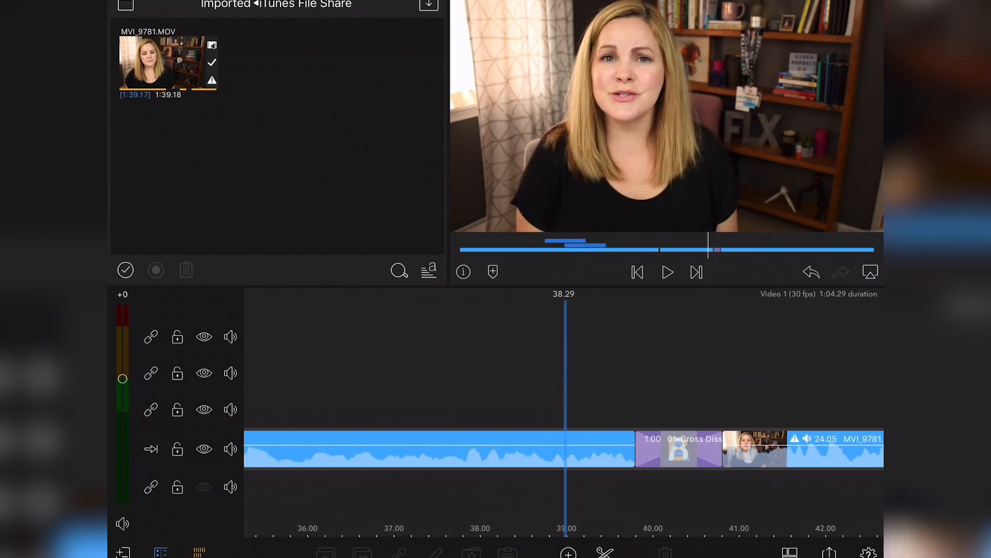
{"action": "left_click", "coordinate": [667, 273]}
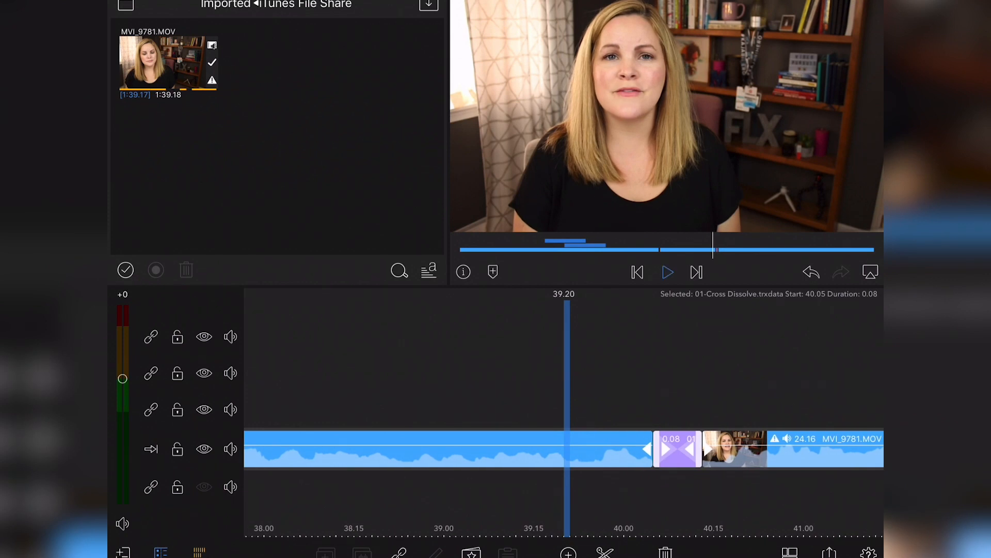
{"action": "left_click", "coordinate": [668, 272]}
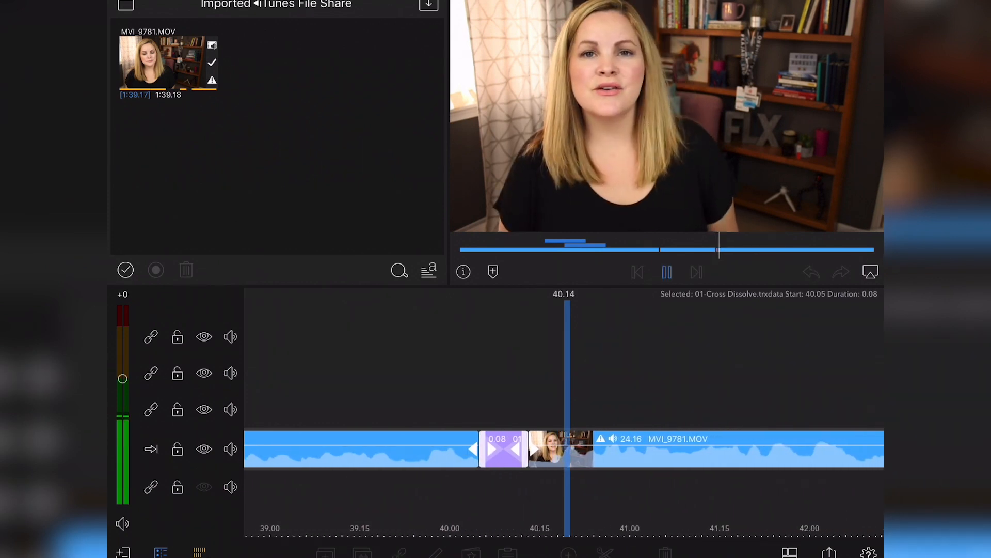
{"action": "left_click", "coordinate": [667, 272]}
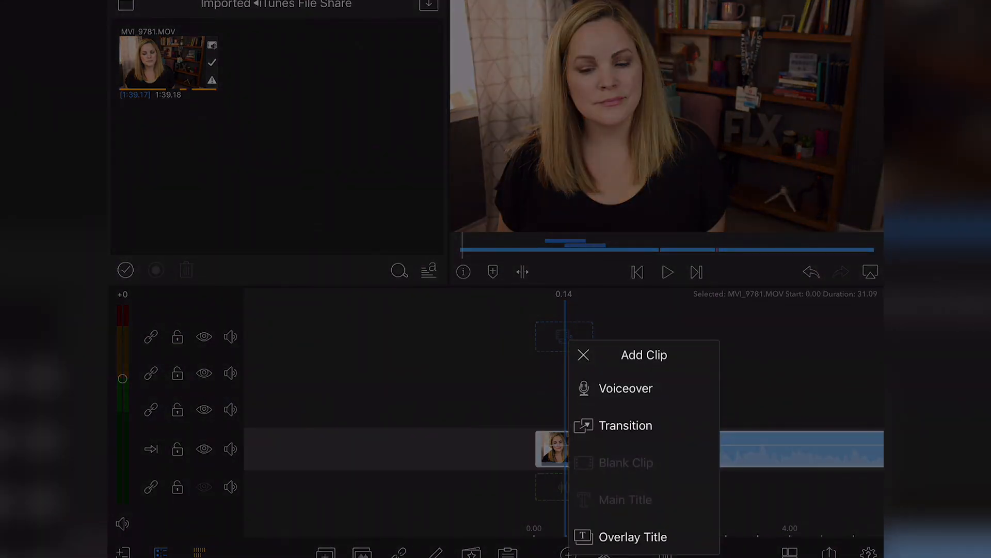
- Add an Overlay Title with placeholder 'Your Text Here' at the video's start
{"action": "left_click", "coordinate": [633, 537]}
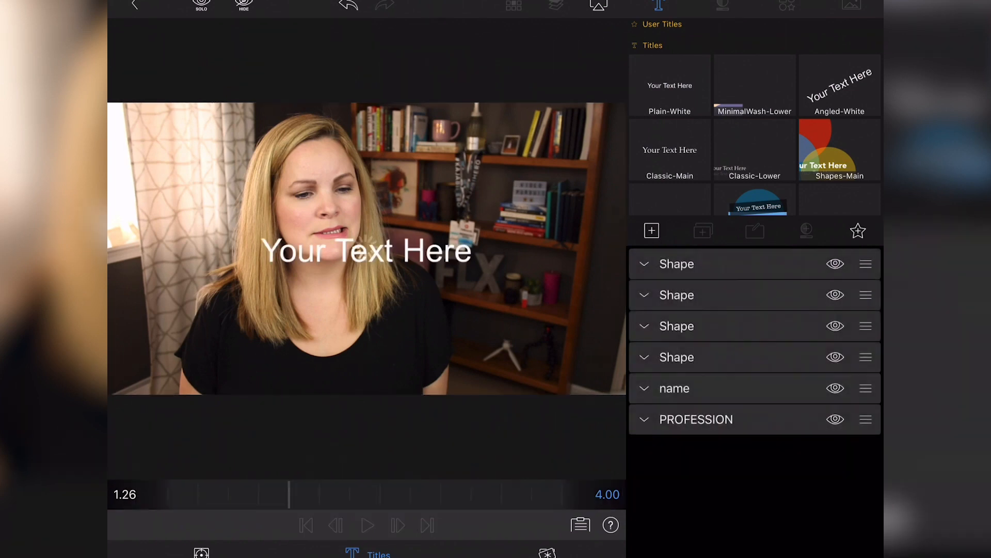
- Move the name text lower left, colour it purple, and try the angled preset
{"action": "left_click", "coordinate": [739, 98]}
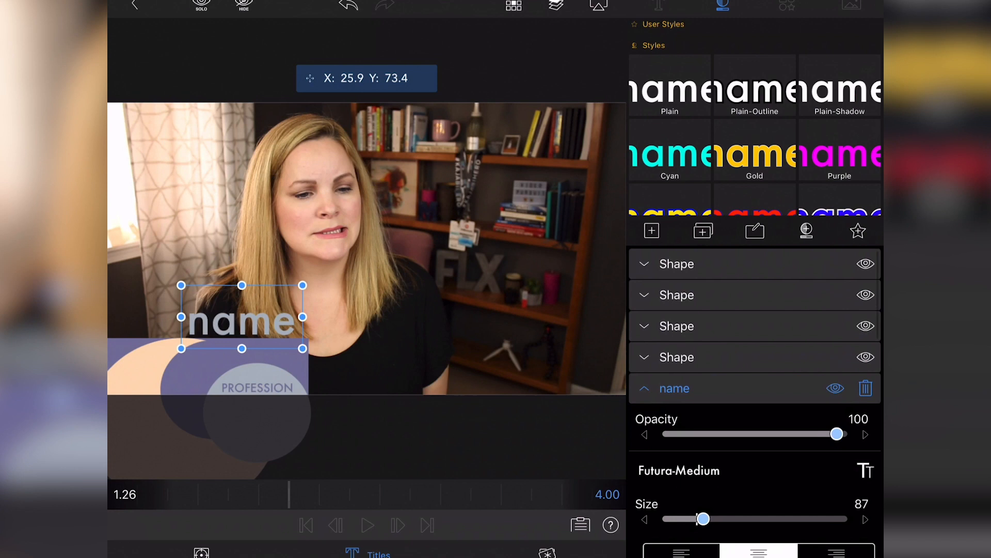
{"action": "left_click_drag", "start_coordinate": [240, 316], "coordinate": [177, 366]}
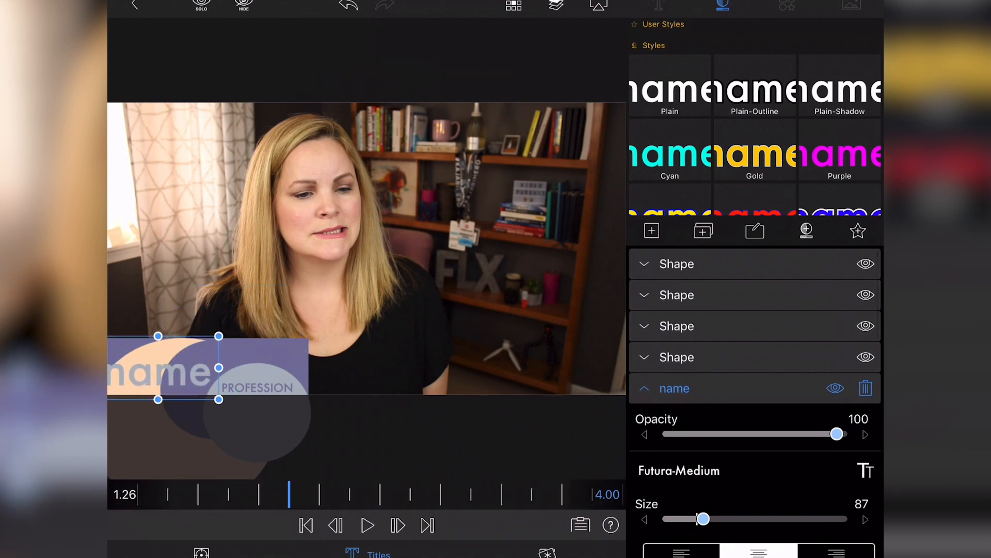
{"action": "left_click", "coordinate": [839, 158]}
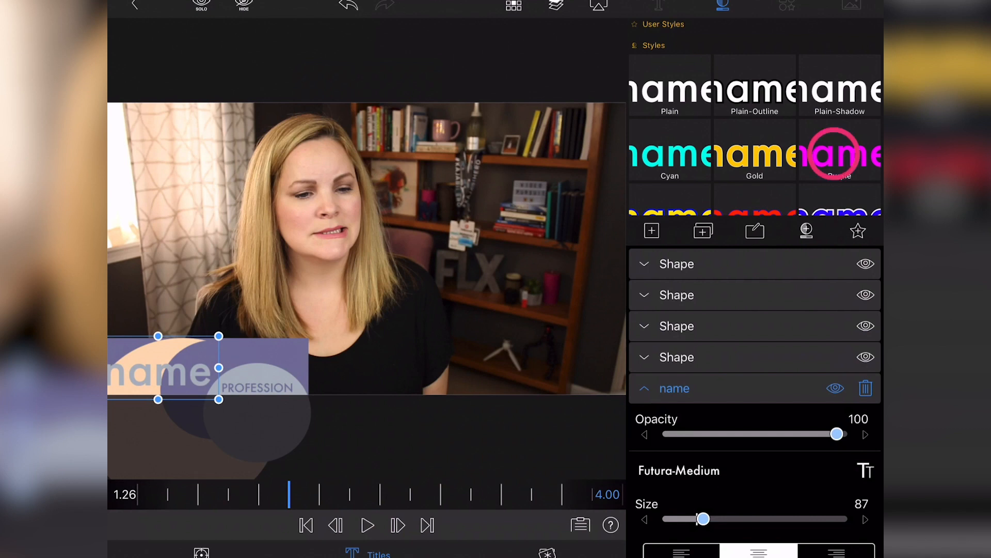
{"action": "left_click", "coordinate": [839, 155]}
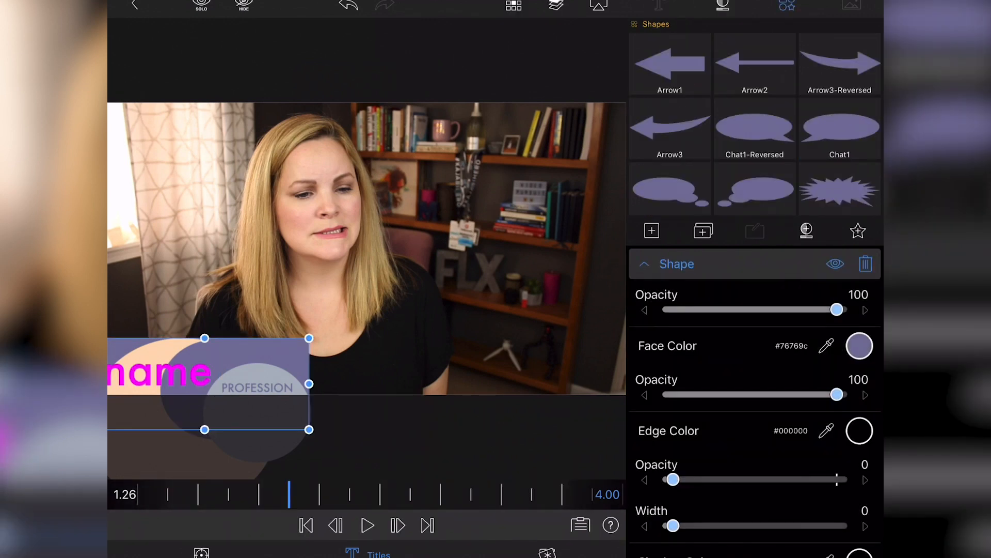
{"action": "left_click", "coordinate": [665, 5]}
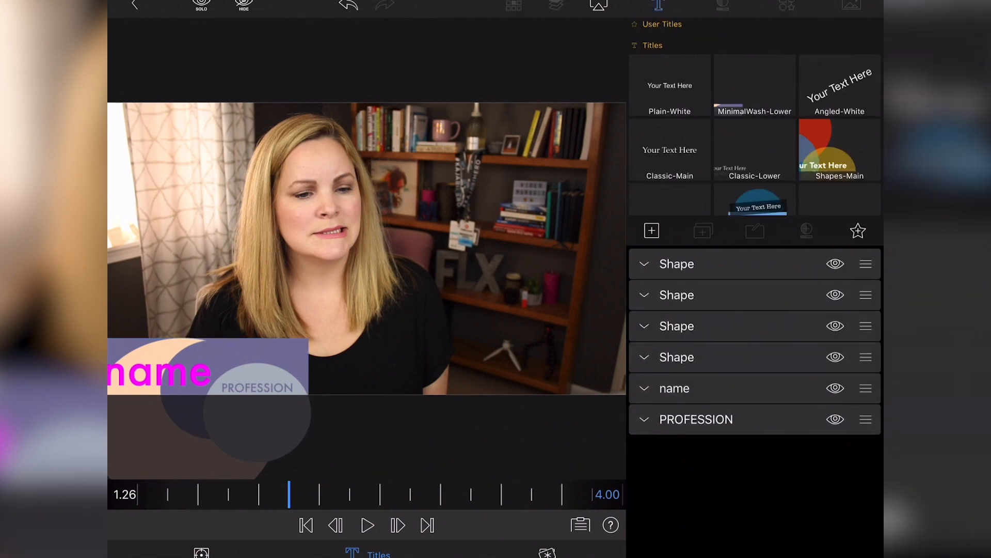
{"action": "left_click", "coordinate": [840, 85]}
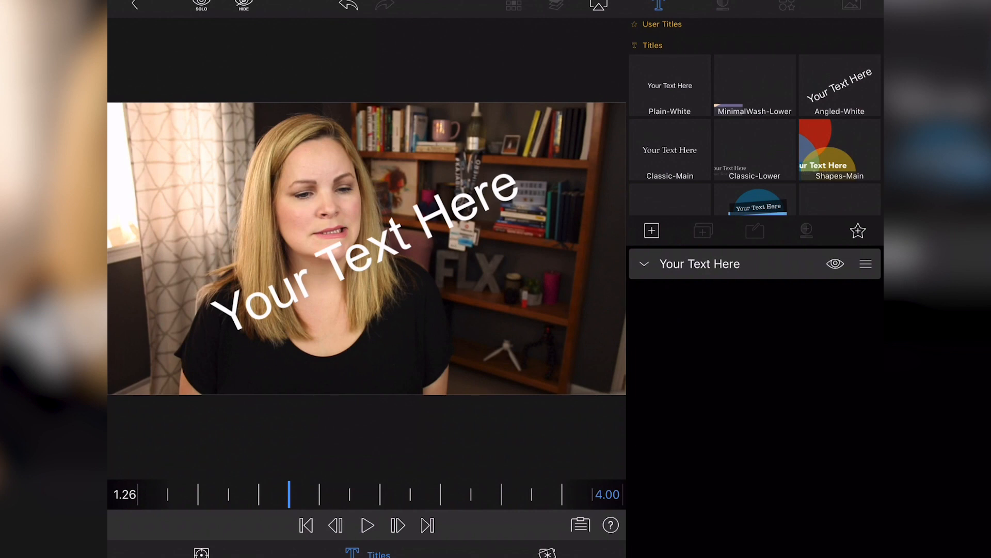
- Apply the Classic-Lower two-line title preset and open the top line's font choices
{"action": "left_click", "coordinate": [741, 160]}
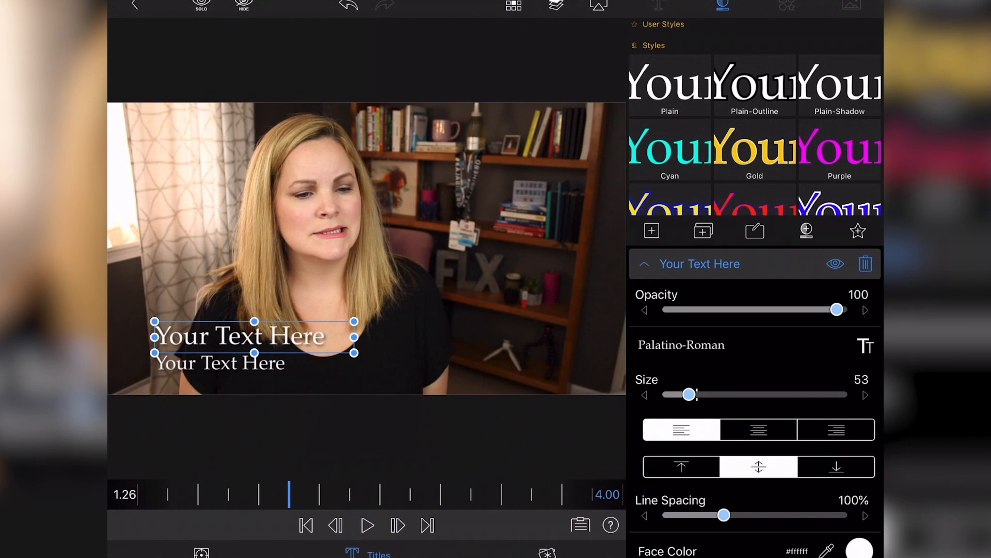
{"action": "left_click", "coordinate": [659, 5]}
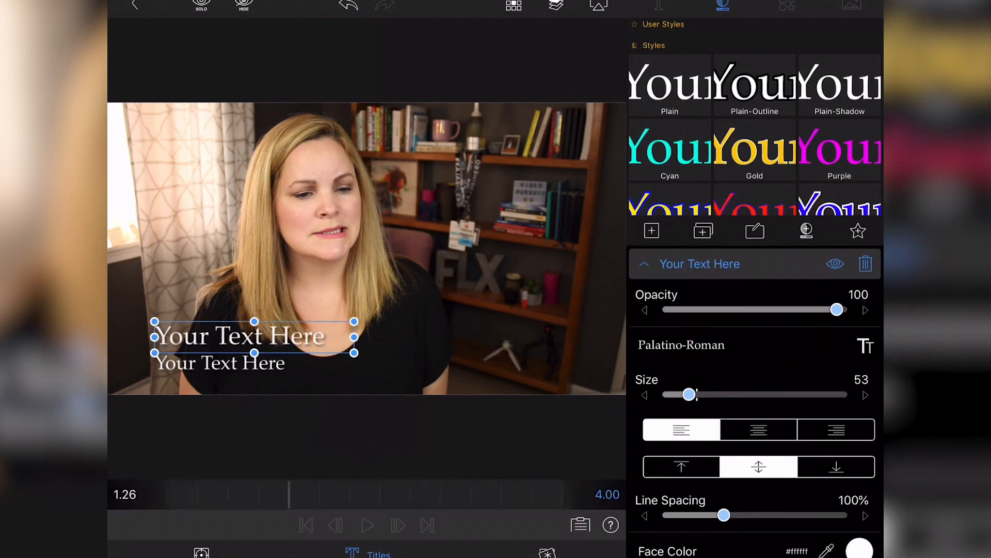
{"action": "left_click", "coordinate": [681, 345]}
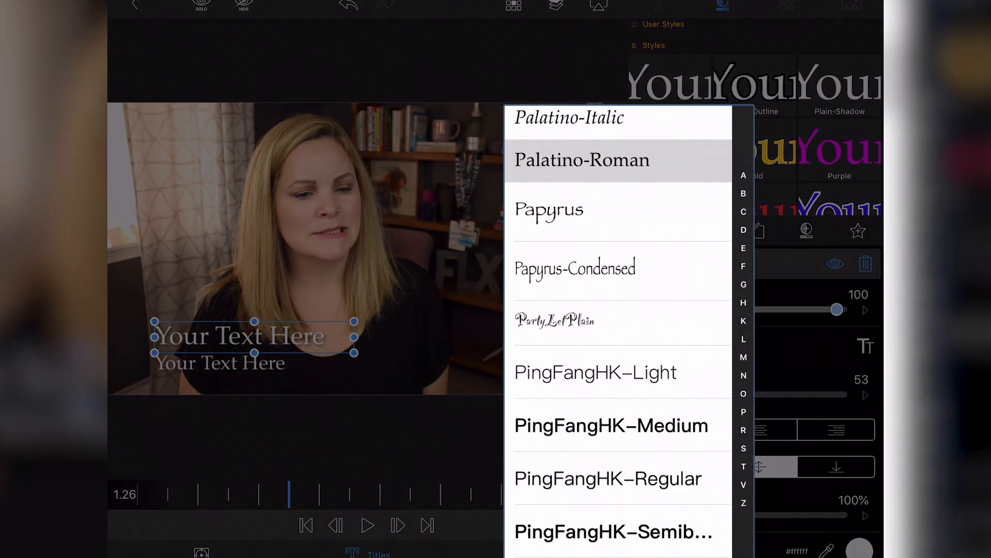
- Style the top title line in MarkerFelt-Wide at size 65, left-aligned
{"action": "scroll", "scroll_direction": "down", "scroll_amount": 3}
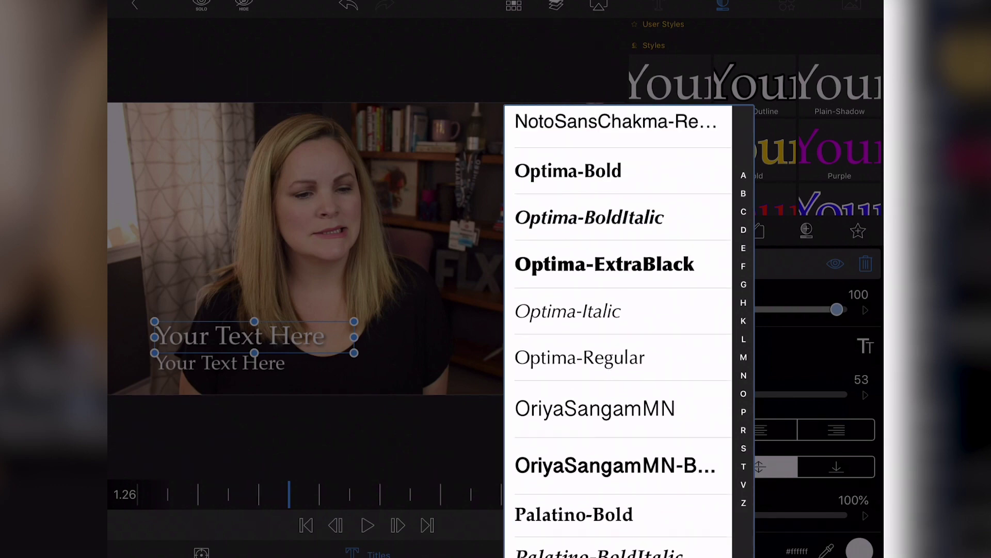
{"action": "scroll", "scroll_direction": "down", "scroll_amount": 3}
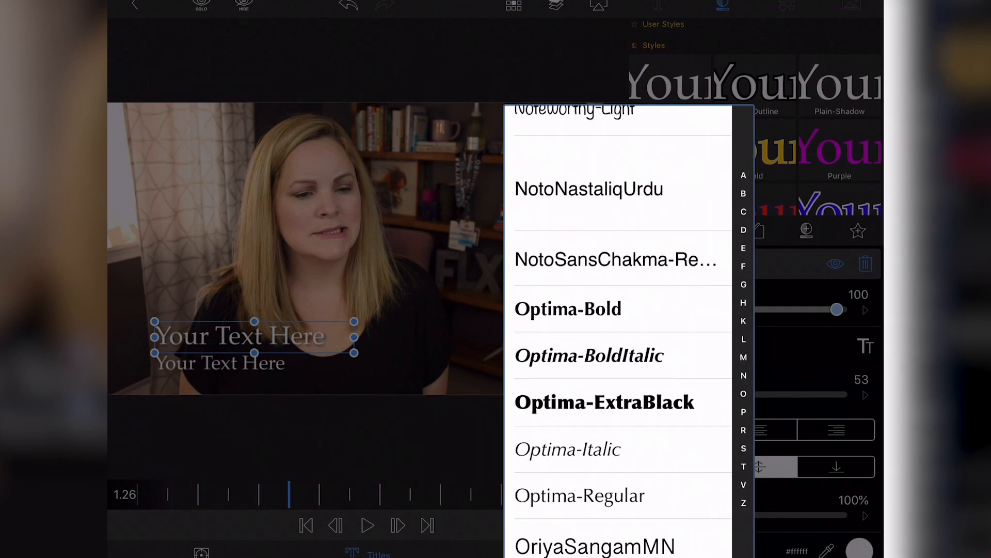
{"action": "scroll", "scroll_direction": "down", "scroll_amount": 3}
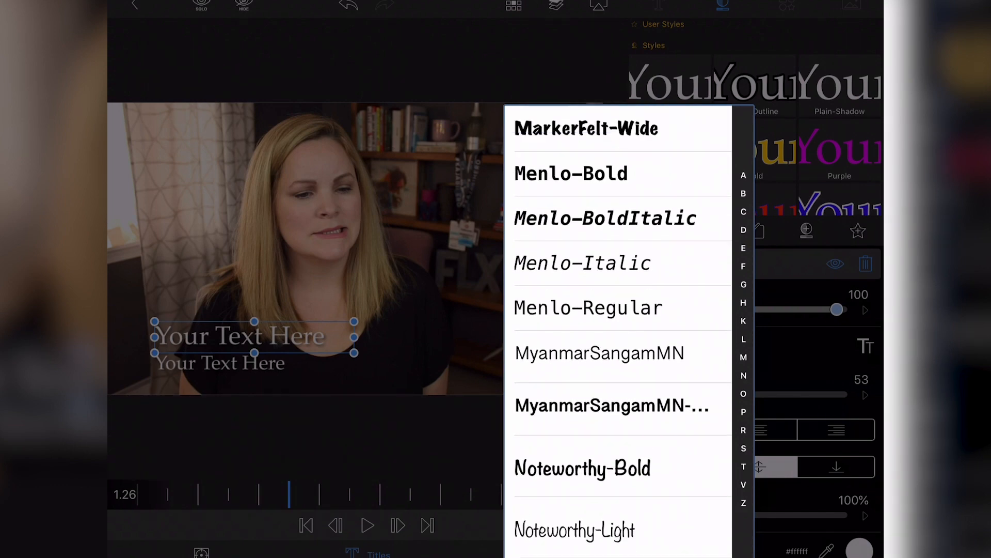
{"action": "left_click", "coordinate": [586, 128]}
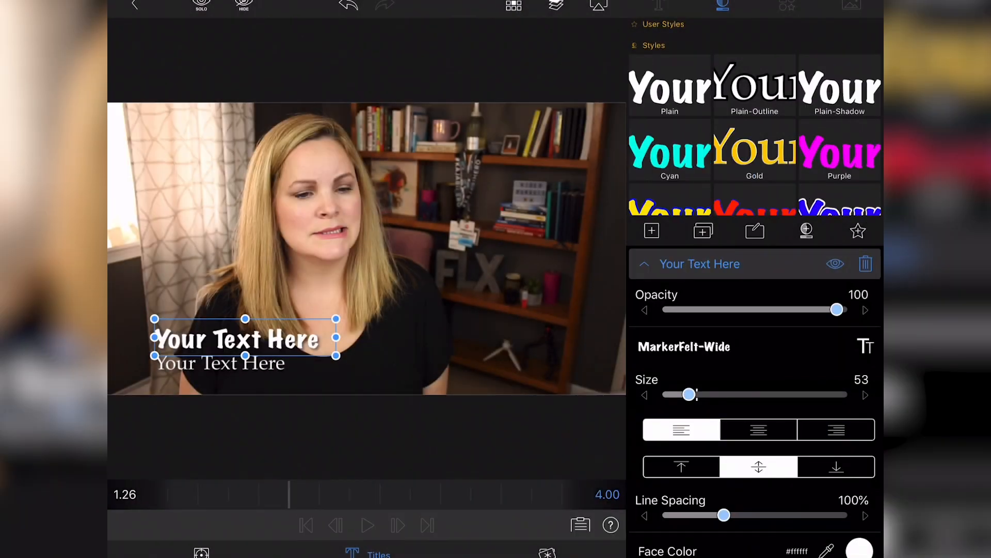
{"action": "left_click_drag", "start_coordinate": [689, 394], "coordinate": [738, 394]}
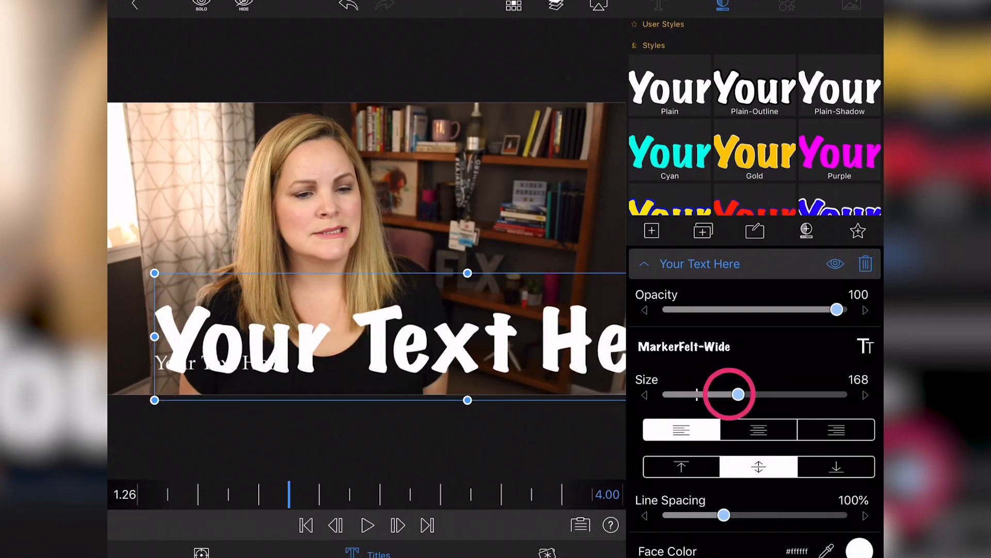
{"action": "left_click_drag", "start_coordinate": [738, 394], "coordinate": [692, 394]}
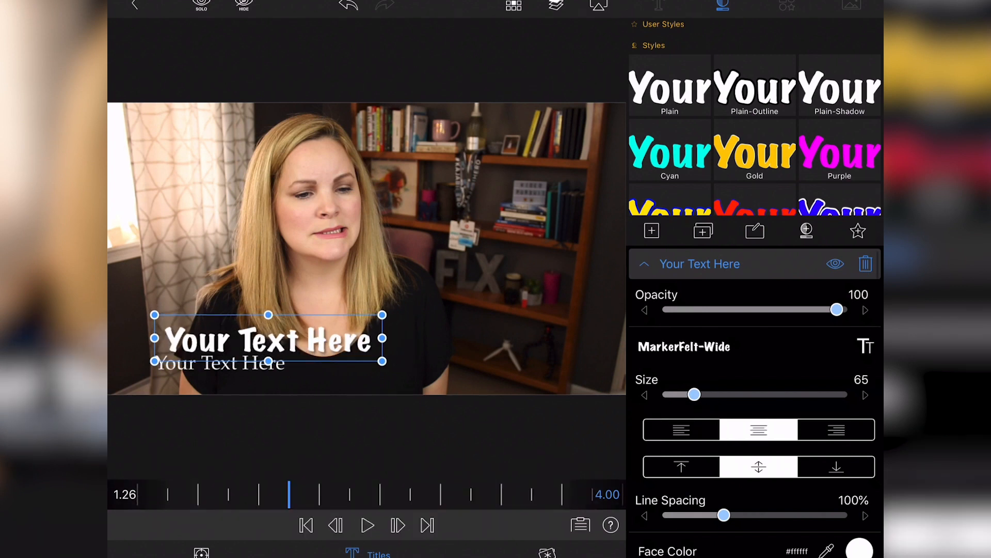
{"action": "left_click", "coordinate": [836, 429]}
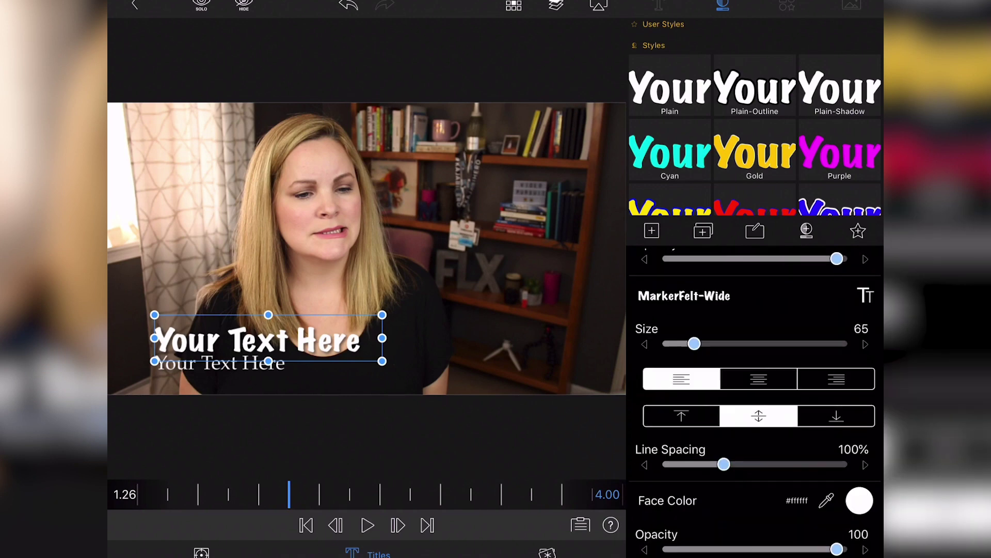
{"action": "scroll", "scroll_direction": "down", "scroll_amount": 3}
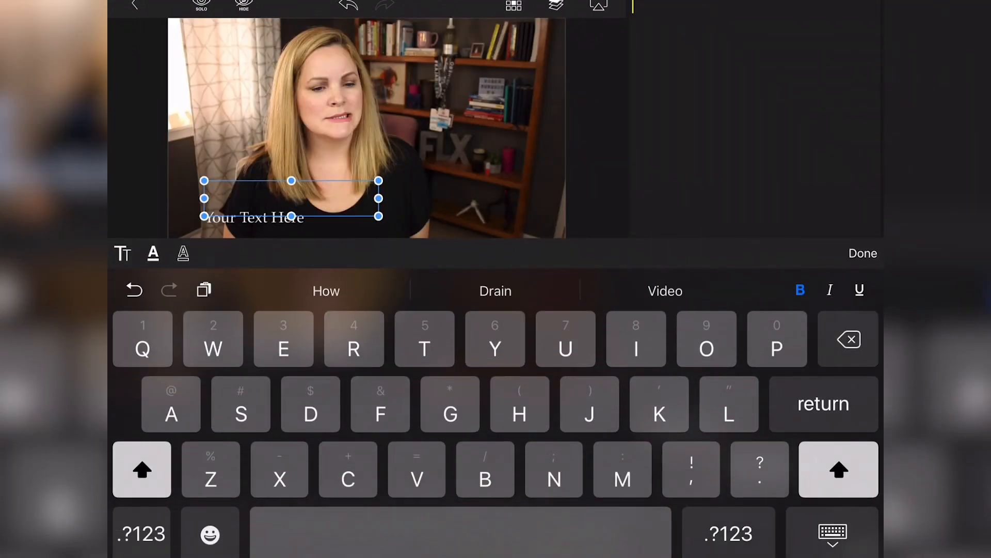
- Enter 'Meredith Marsh' as the top line, accepting the autocomplete suggestion
{"action": "type", "text": "Meredit"}
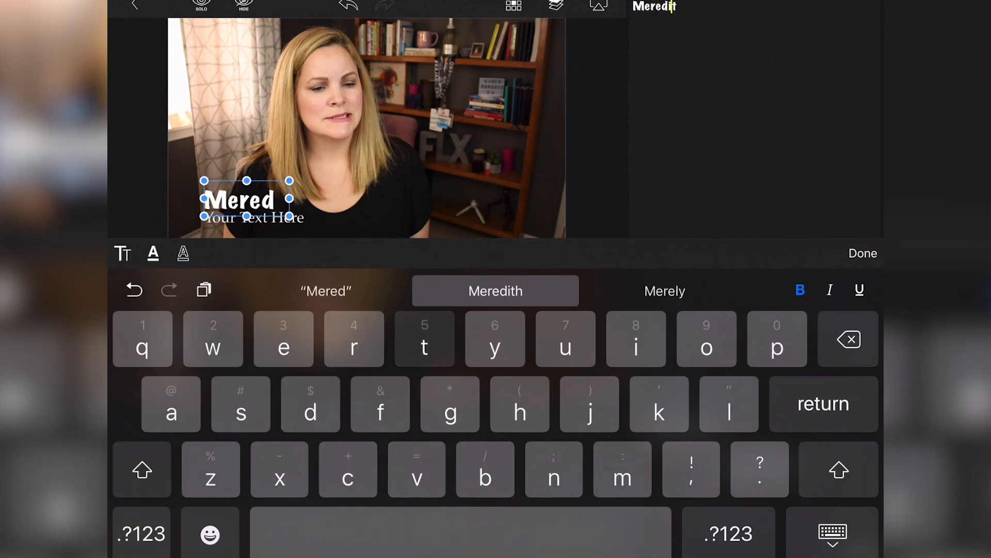
{"action": "left_click", "coordinate": [495, 290]}
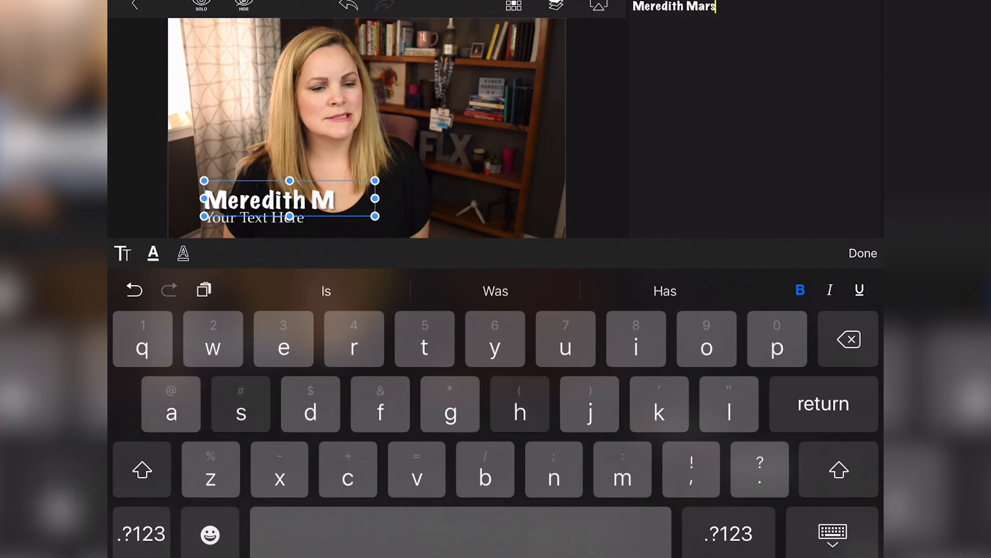
{"action": "key", "text": "h"}
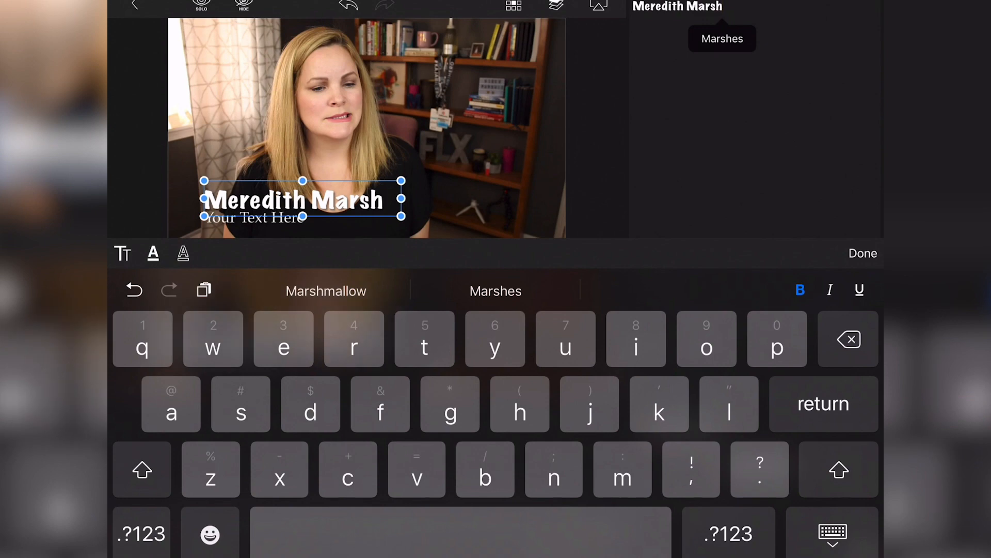
{"action": "left_click", "coordinate": [862, 253]}
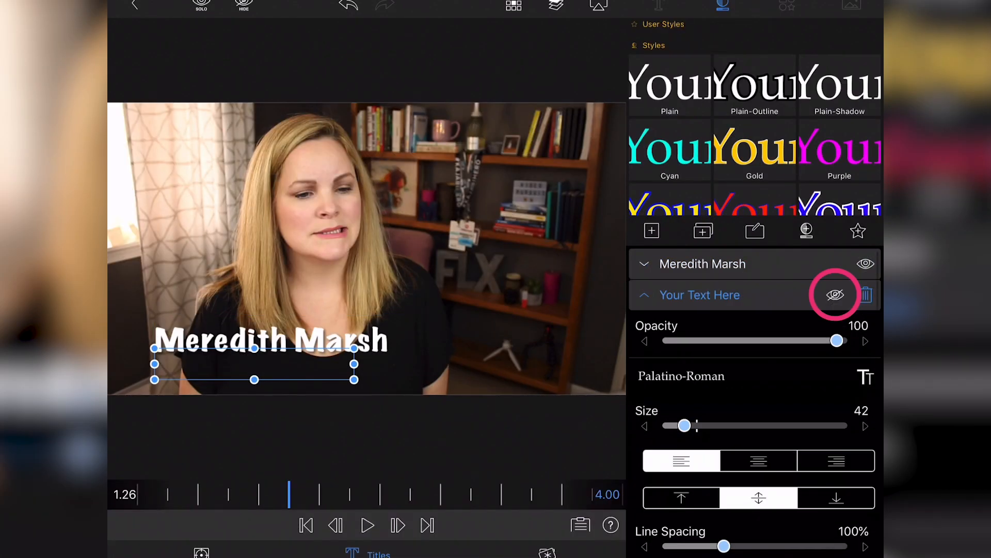
- Hide the second text line, nudge the title lower left, and apply the Purple style
{"action": "left_click", "coordinate": [659, 5]}
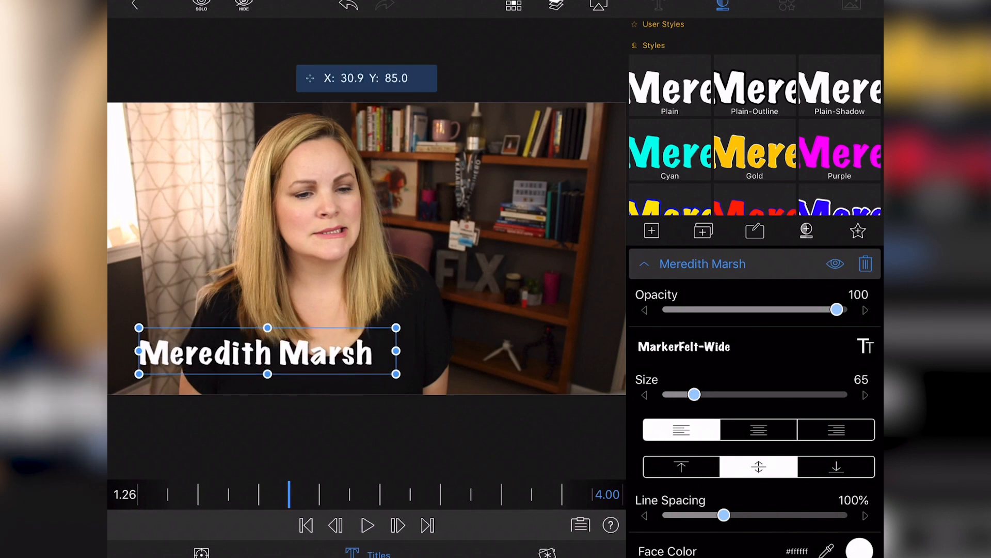
{"action": "left_click_drag", "start_coordinate": [265, 352], "coordinate": [254, 359]}
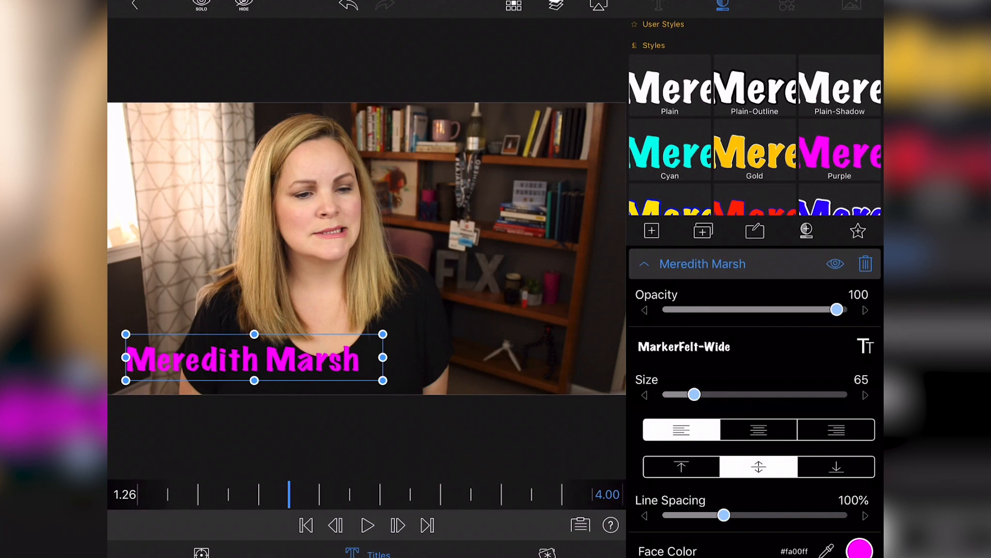
{"action": "left_click", "coordinate": [859, 548]}
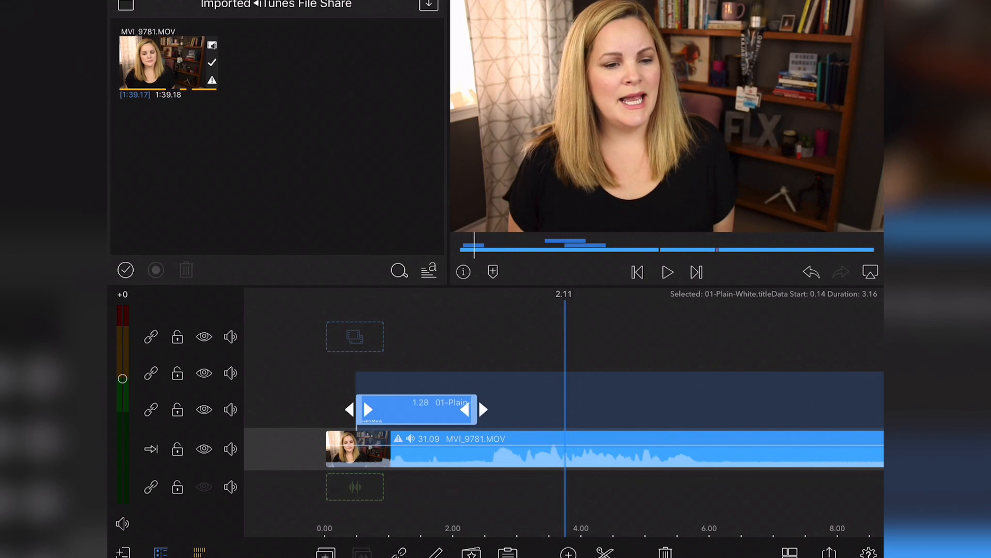
- Pinch the timeline out to view the entire 1:04.29 Video 1 project
{"action": "left_click_drag", "start_coordinate": [483, 409], "coordinate": [563, 409]}
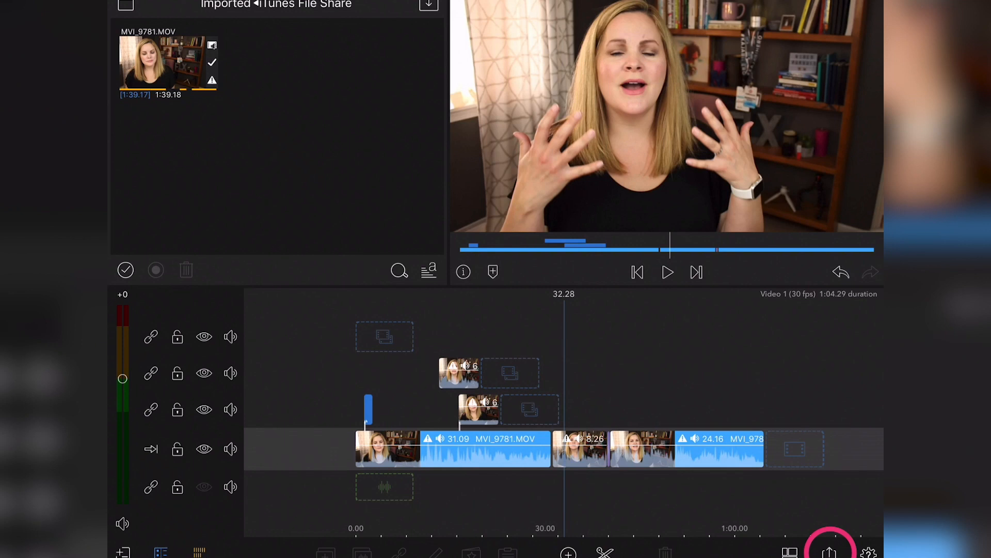
- Export Video 1 as a 1080p, 30 fps MP4 movie to Photos
{"action": "left_click", "coordinate": [823, 551]}
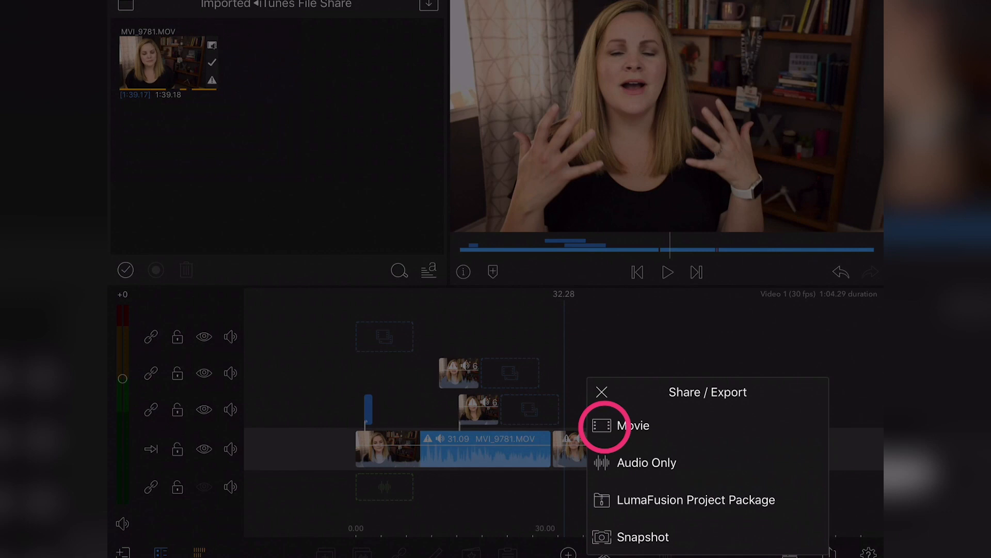
{"action": "left_click", "coordinate": [633, 425]}
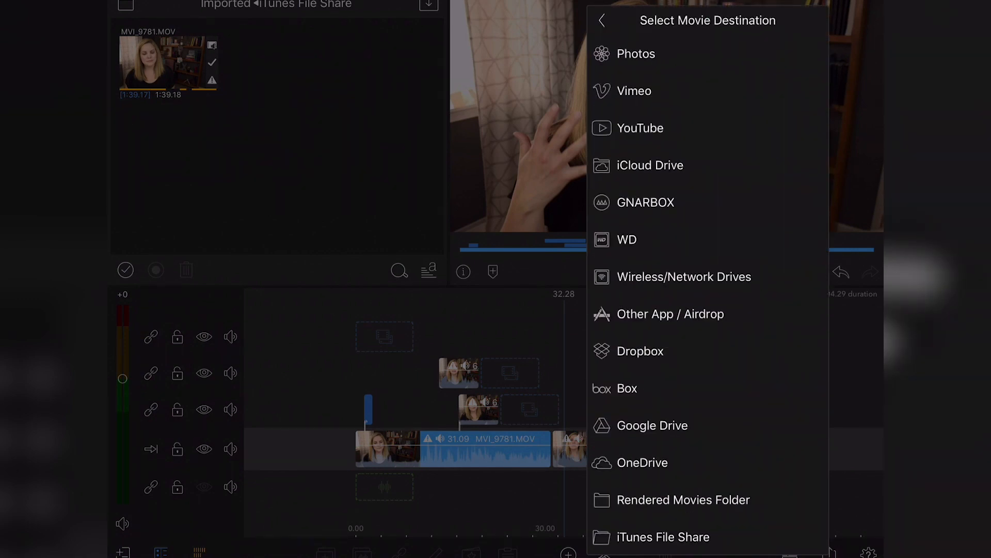
{"action": "left_click", "coordinate": [601, 53]}
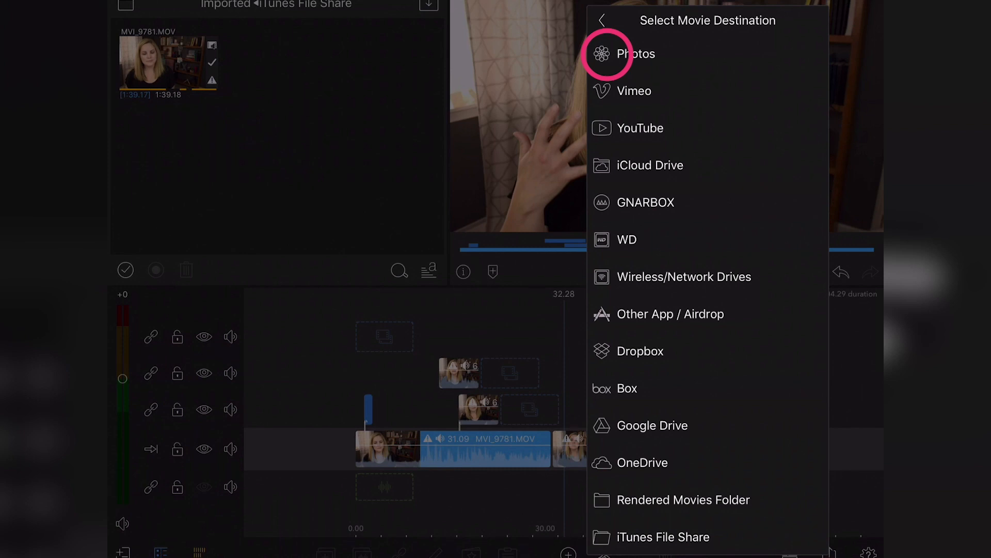
{"action": "left_click", "coordinate": [636, 53]}
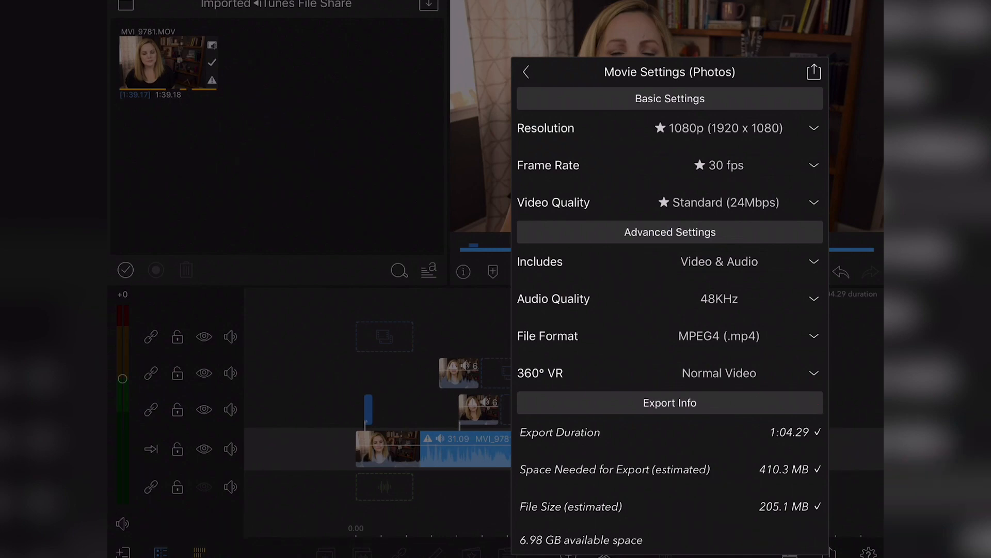
{"action": "left_click", "coordinate": [814, 73]}
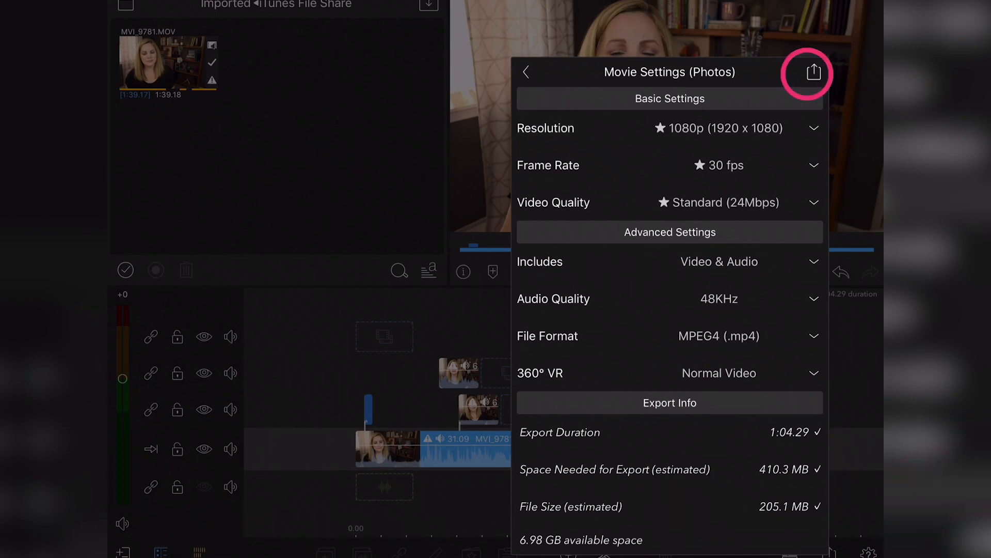
{"action": "left_click", "coordinate": [814, 72]}
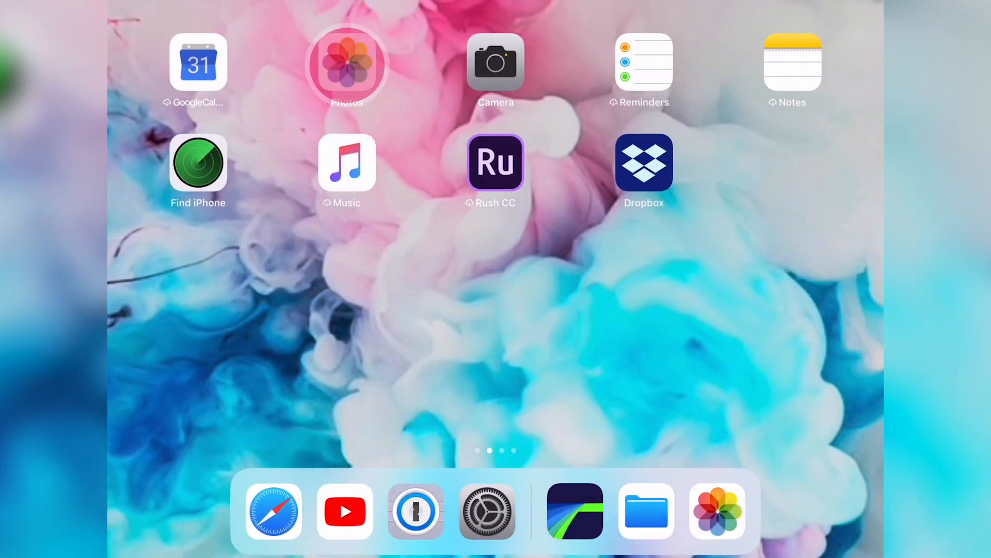
- Open the exported 1:05 Video 1 movie in Photos and show its Share sheet
{"action": "left_click", "coordinate": [347, 65]}
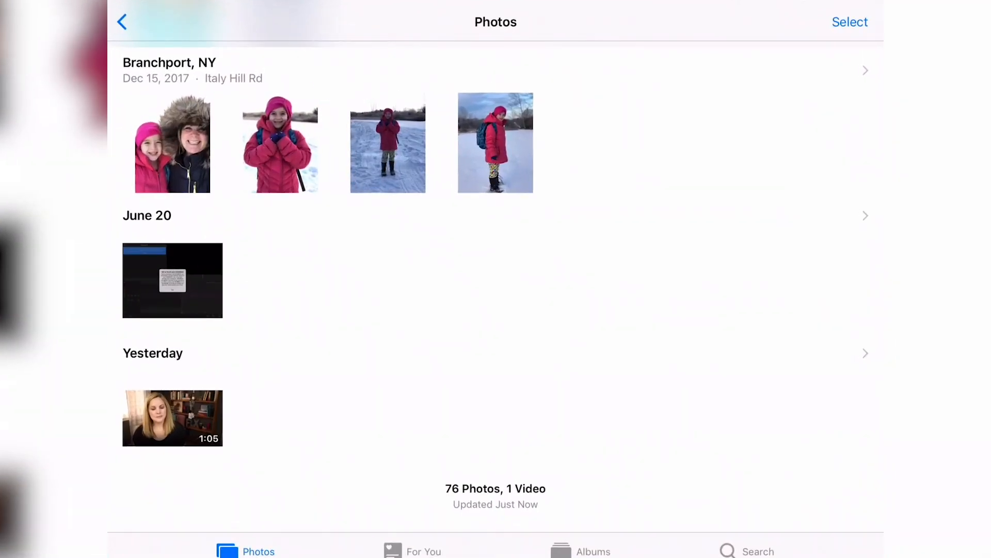
{"action": "left_click", "coordinate": [172, 417]}
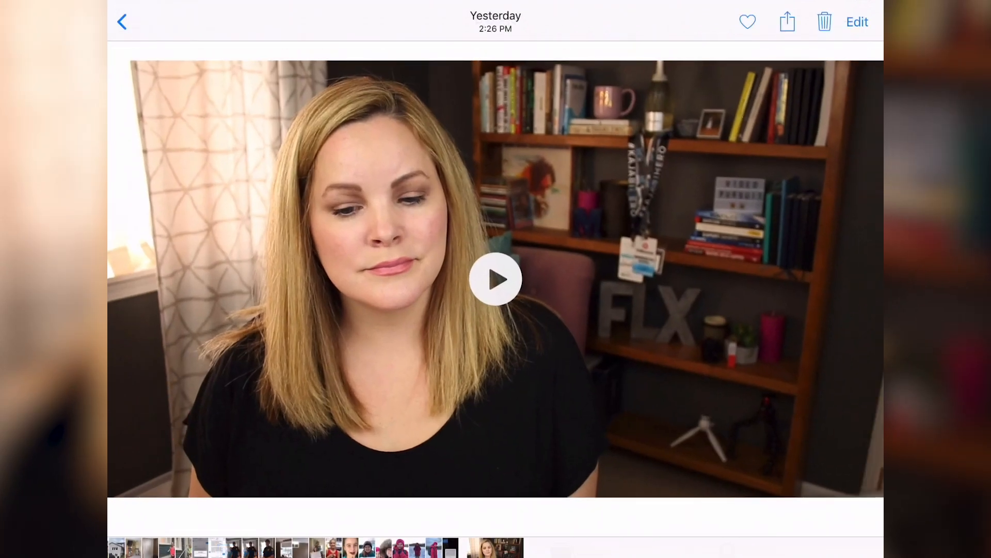
{"action": "left_click", "coordinate": [786, 21]}
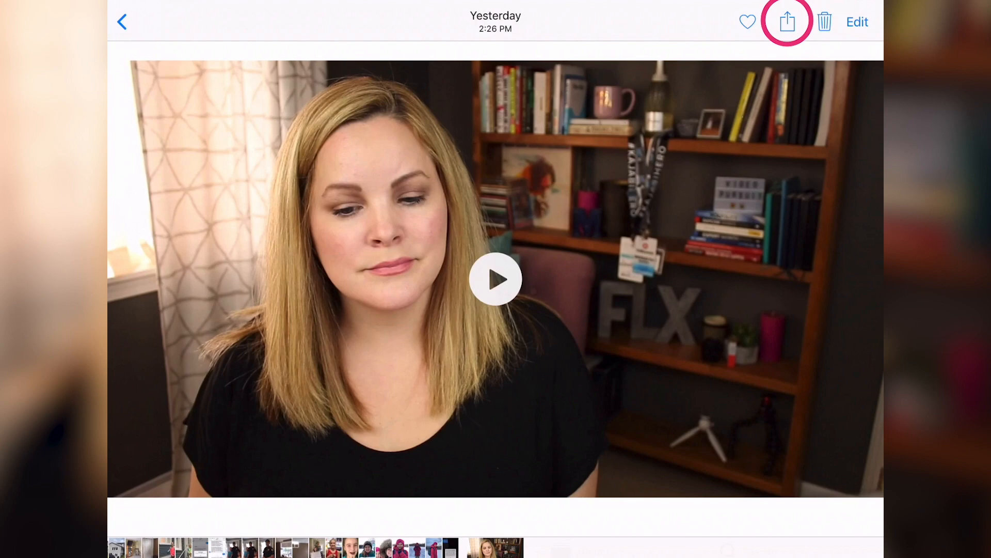
{"action": "left_click", "coordinate": [786, 21]}
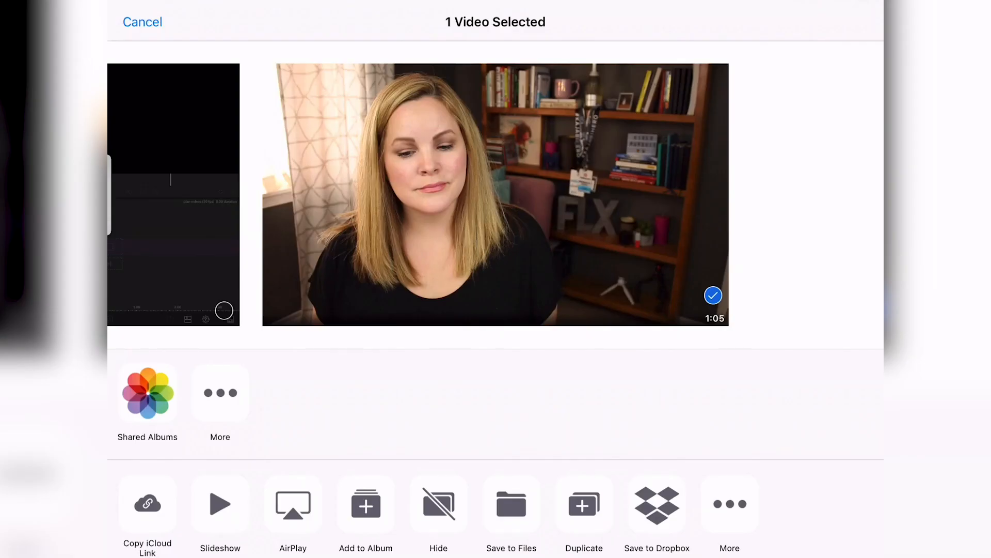